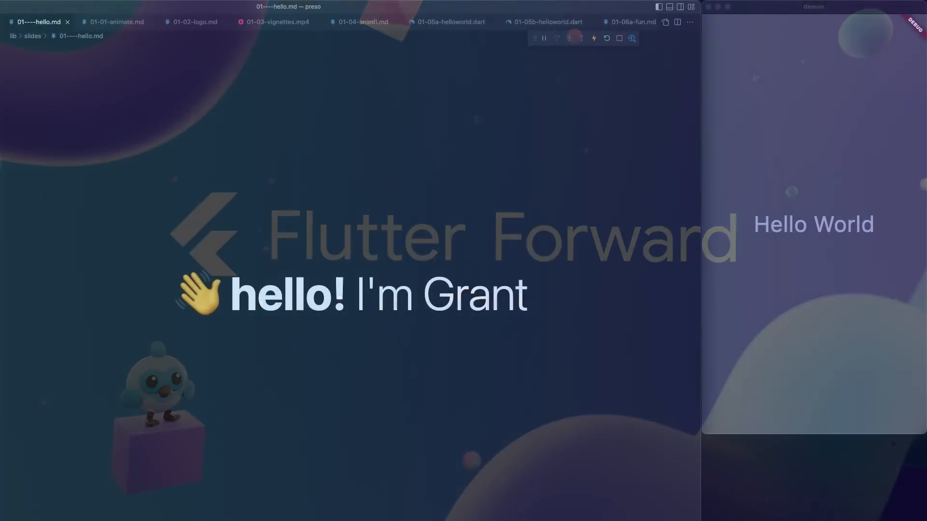
# Step: Step through the title, gskinner logo, vignettes and Animation in Flutter slides to the simple Hello World example
pyautogui.click(116, 22)
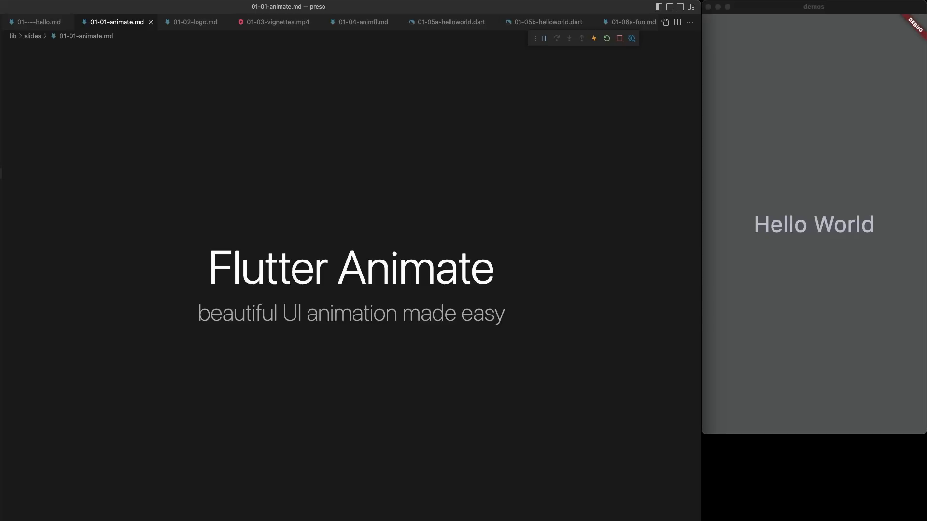
pyautogui.click(195, 23)
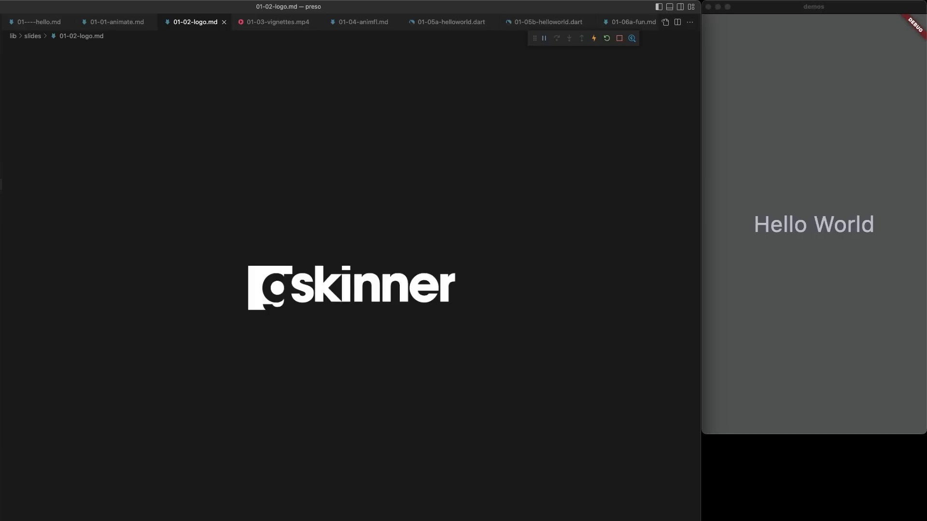
pyautogui.click(273, 22)
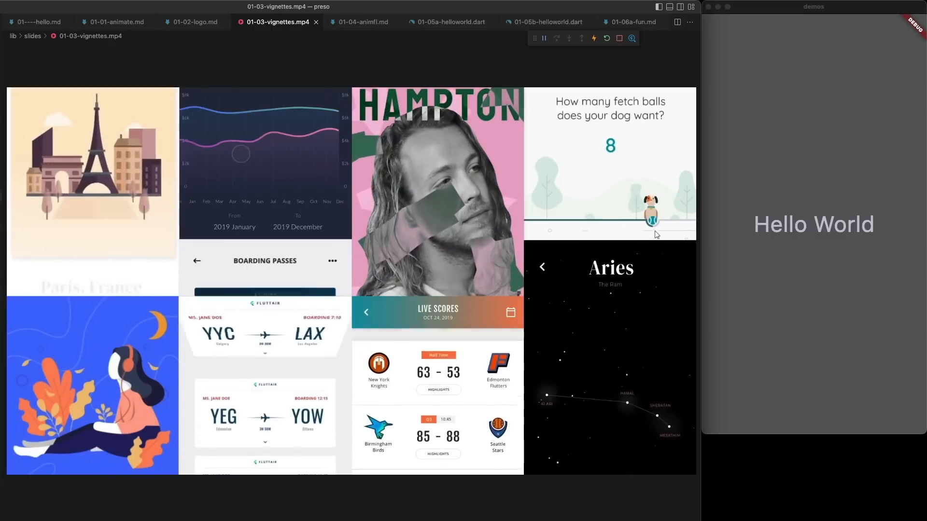
pyautogui.click(359, 22)
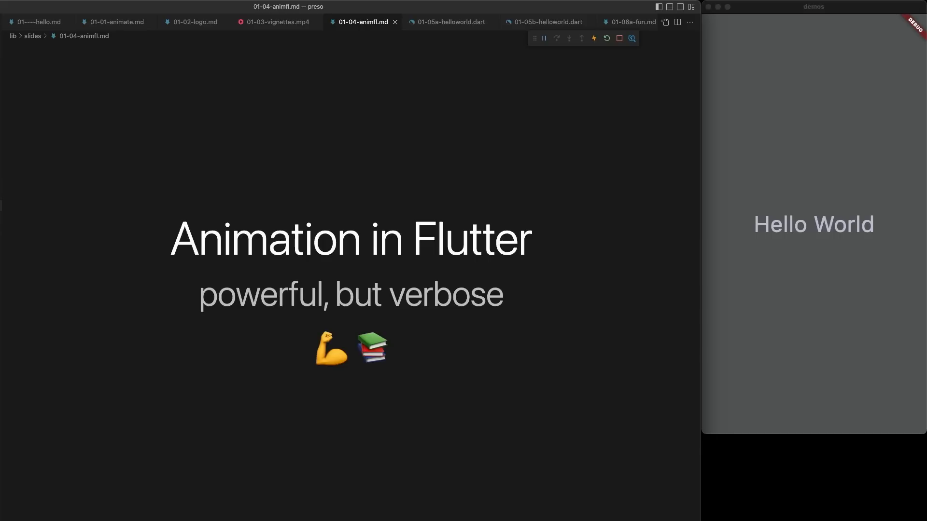
pyautogui.click(451, 22)
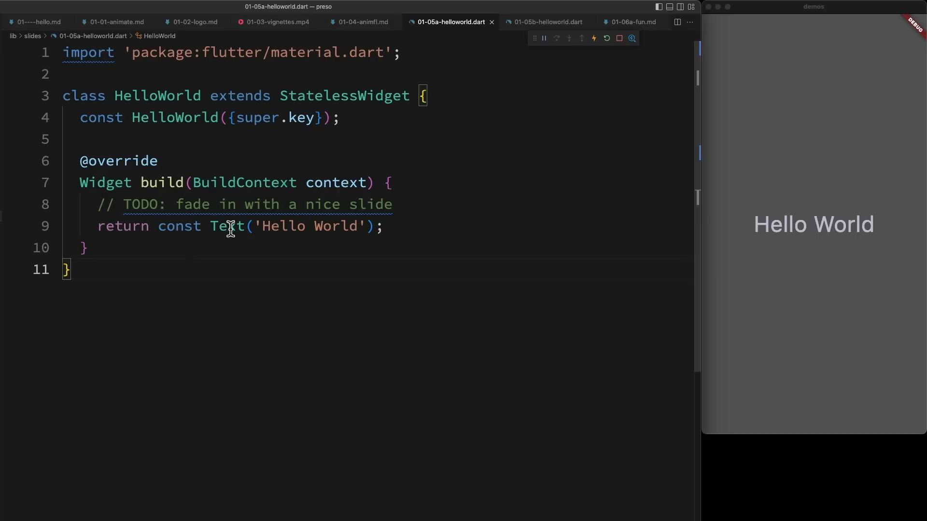
pyautogui.moveTo(423, 229)
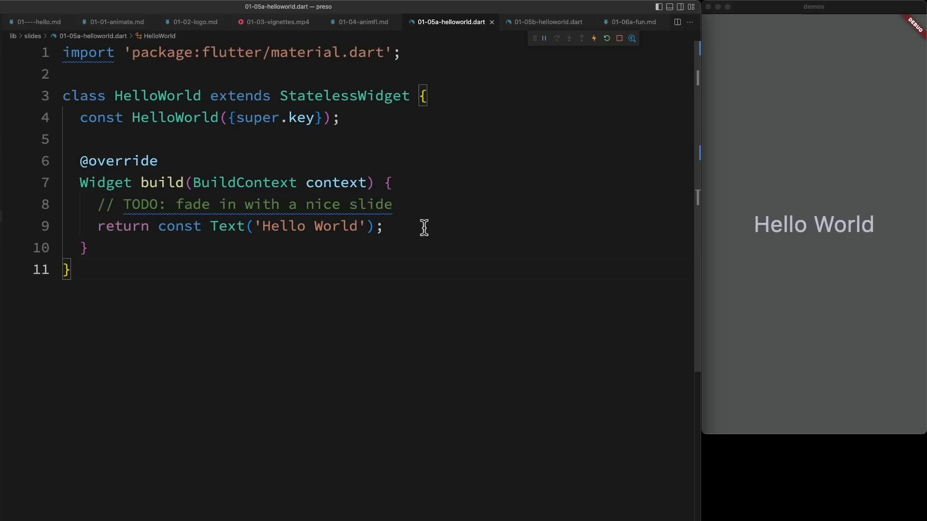
# Step: Show the verbose AnimationController-based Hello World example and scroll through its stateful code
pyautogui.click(547, 22)
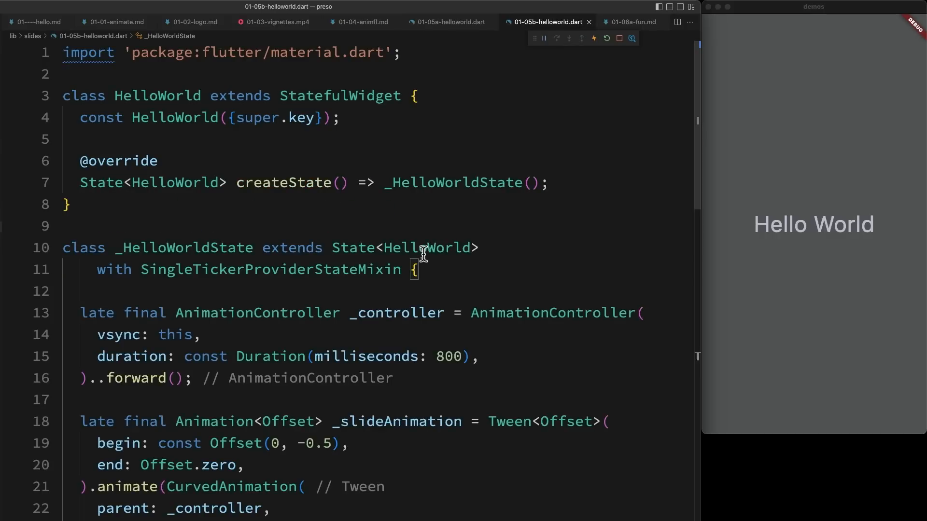
pyautogui.scroll(-3)
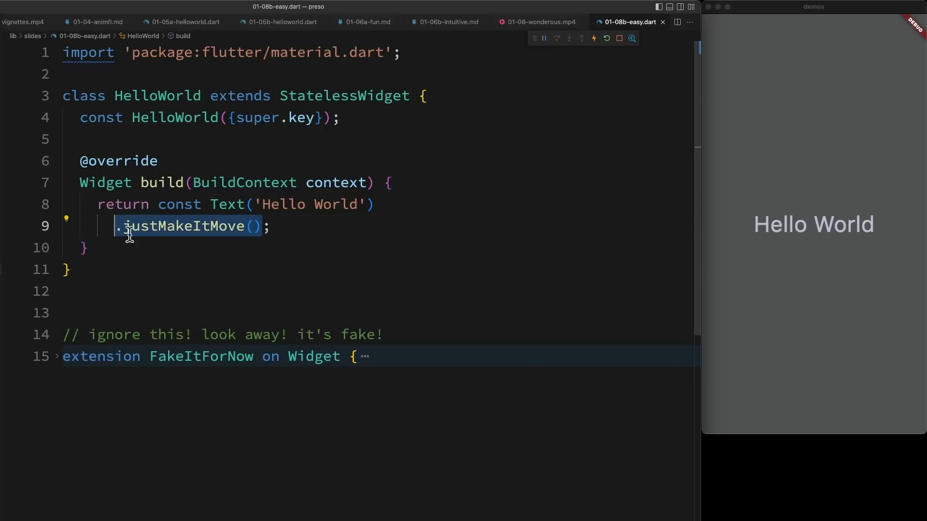
pyautogui.moveTo(299, 253)
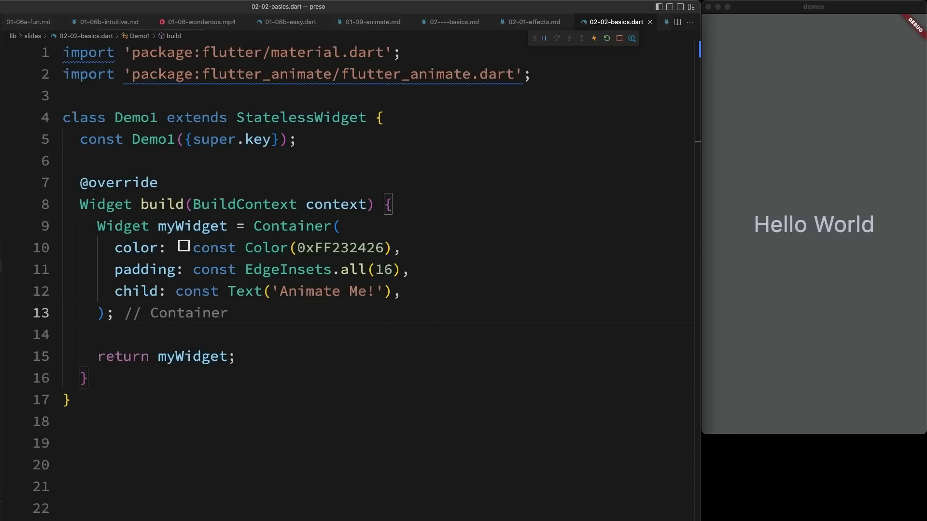
# Step: Hot reload to show the Animate Me! box, then wrap myWidget in Animate(effects: [FadeEffect()])
pyautogui.click(594, 37)
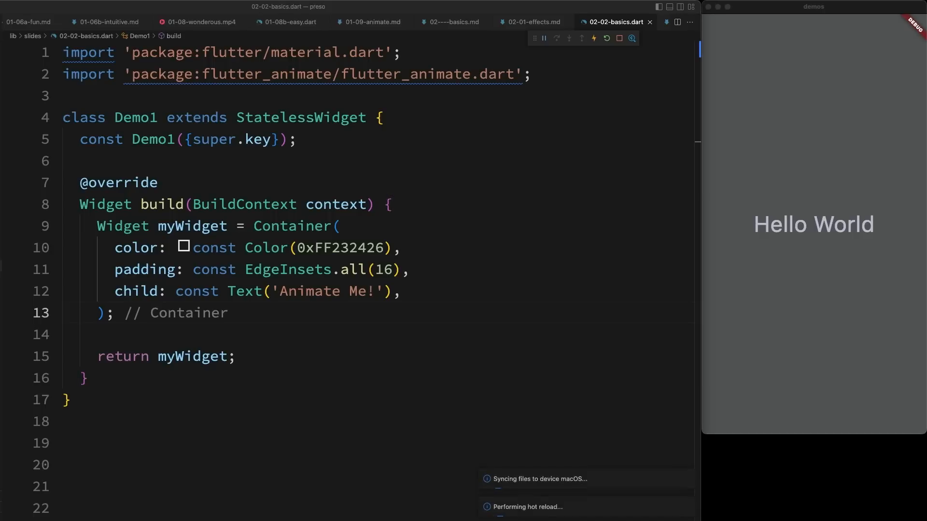
pyautogui.doubleClick(193, 225)
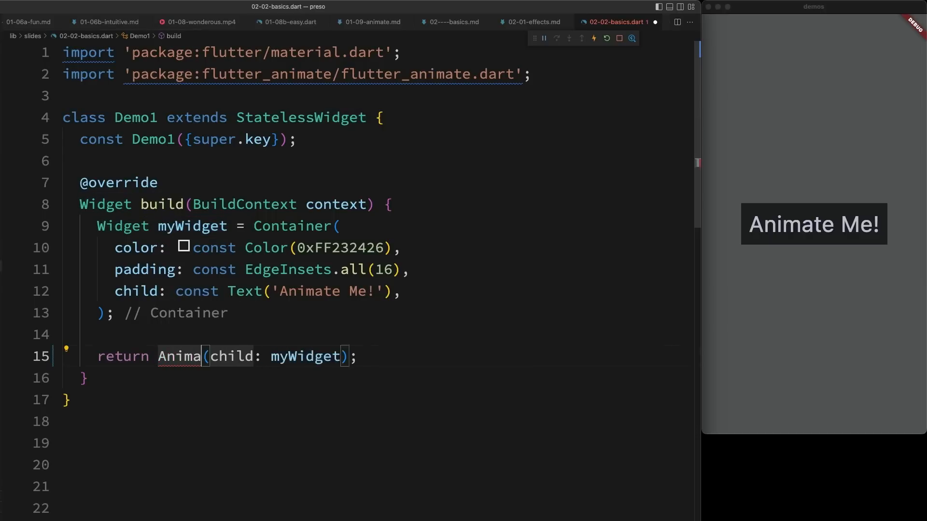
pyautogui.write('te(')
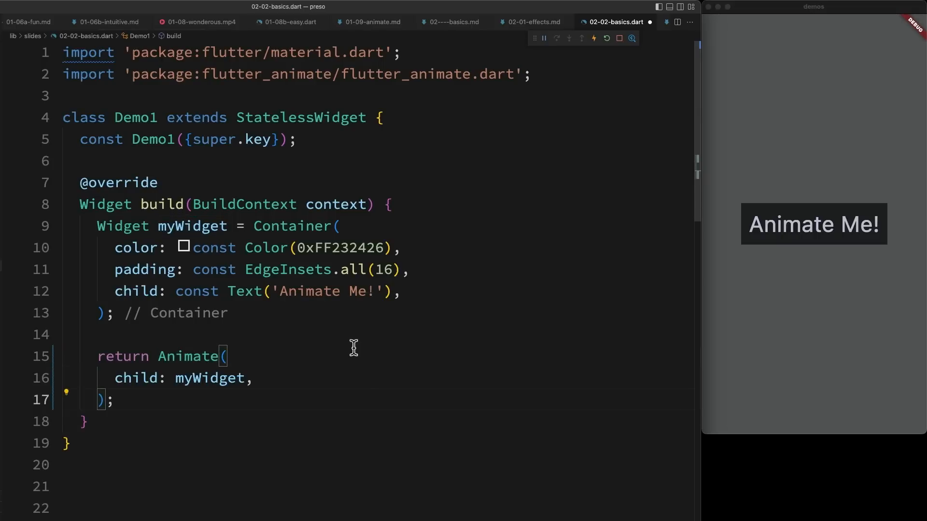
pyautogui.write('effects: [],')
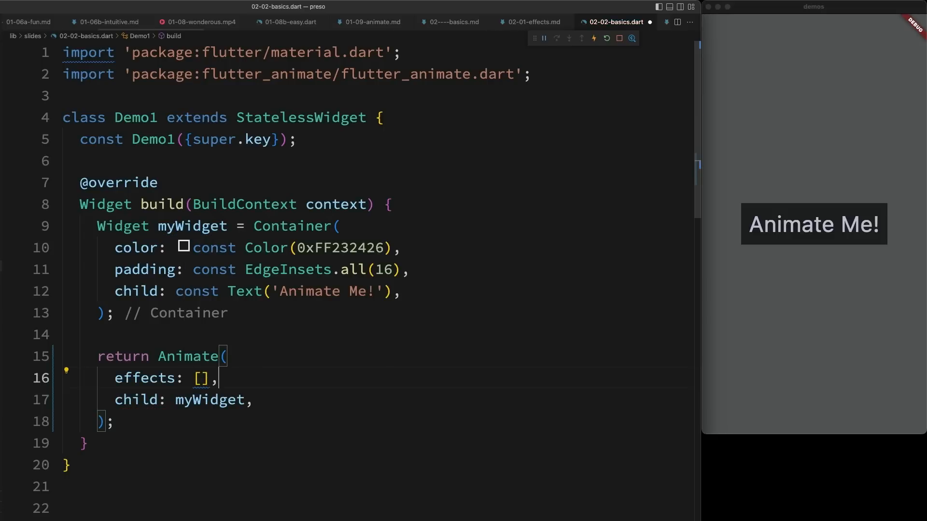
pyautogui.write('FadeEffect()')
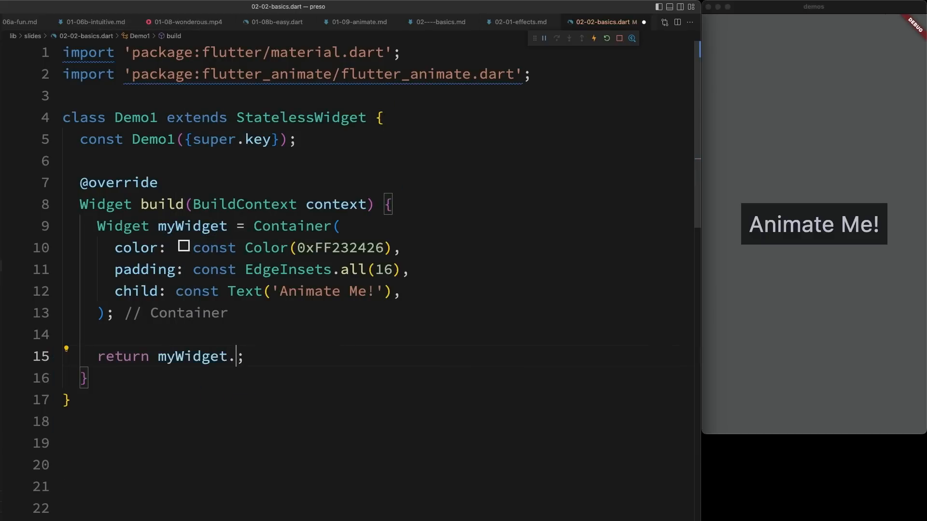
# Step: Chain .animate().fade().slide().shake() onto myWidget
pyautogui.write('animate().')
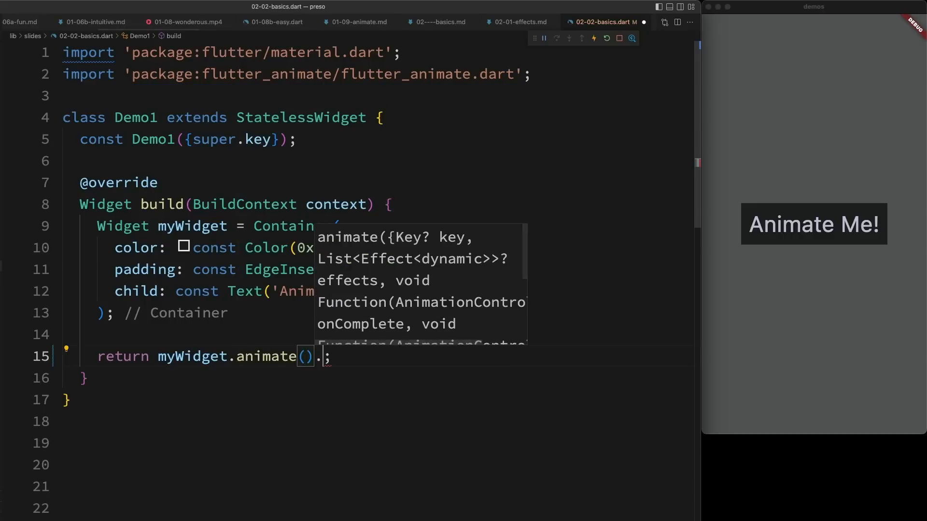
pyautogui.write('fade(')
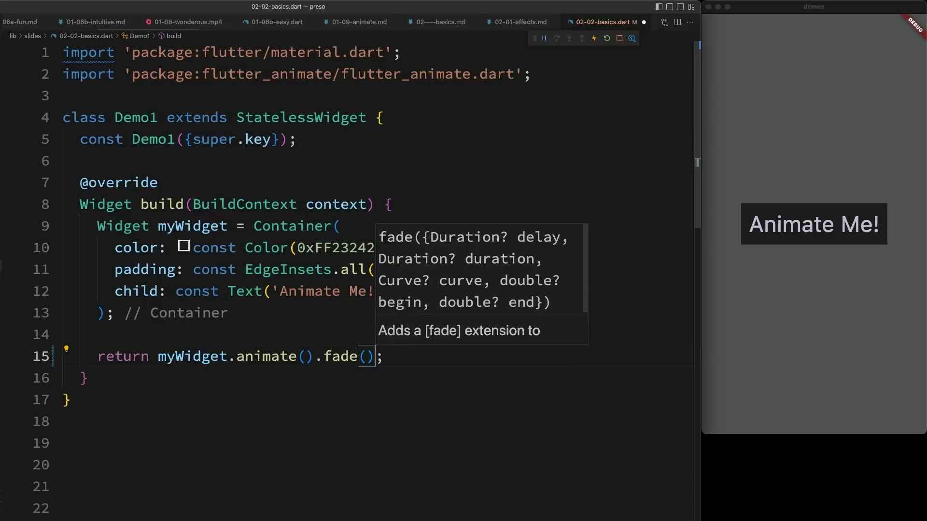
pyautogui.write('.slid')
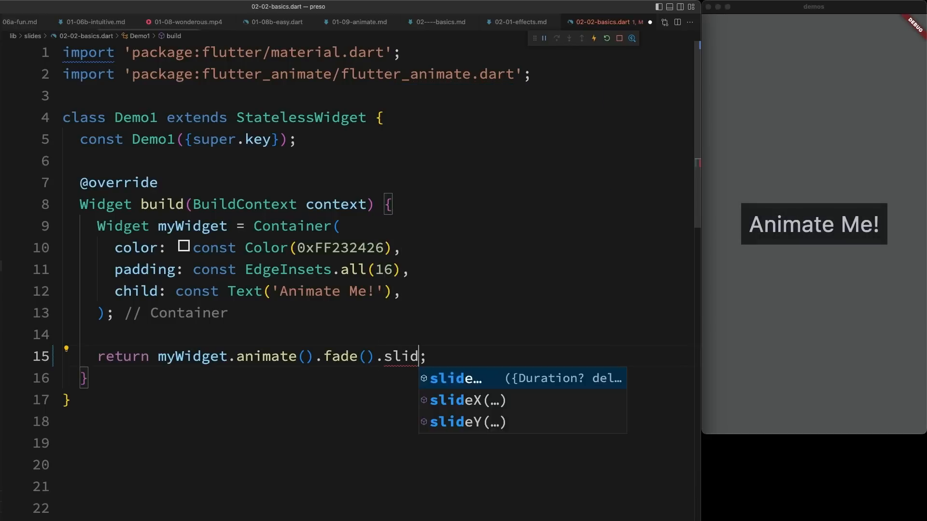
pyautogui.press('Tab')
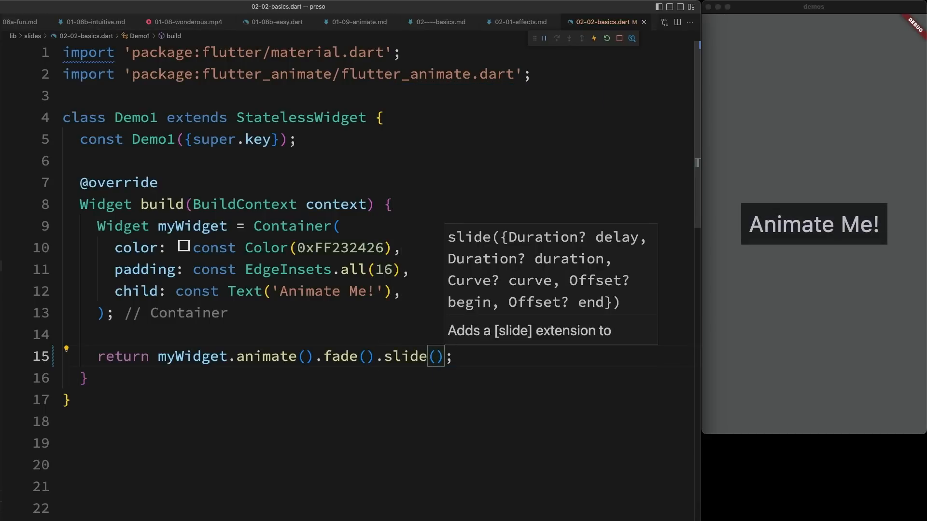
pyautogui.write('.shake()')
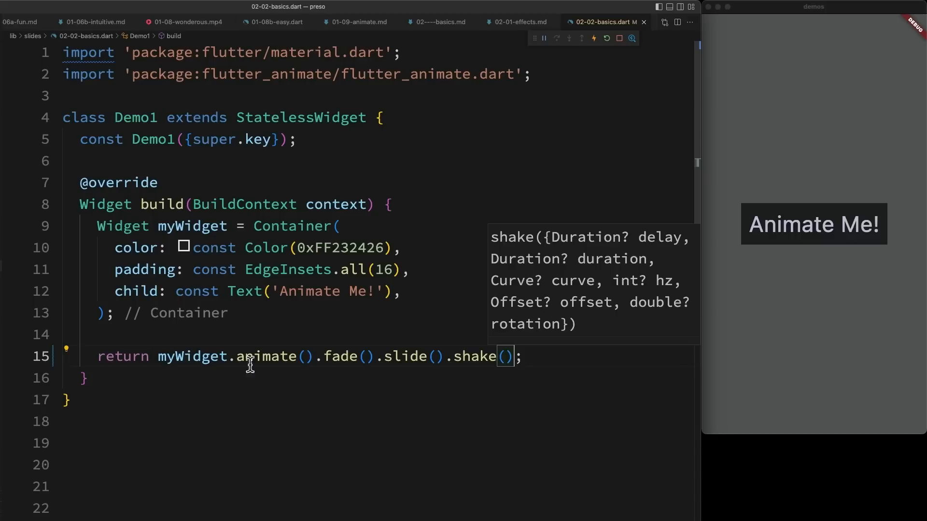
pyautogui.moveTo(342, 357)
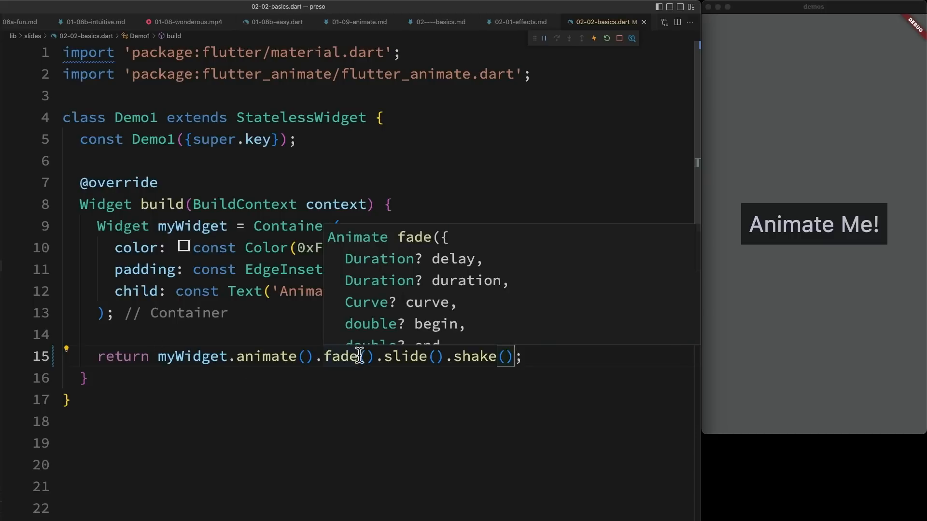
# Step: Rename the effects to fadeIn and a directional slide, ready to split the chain across lines
pyautogui.write('Out')
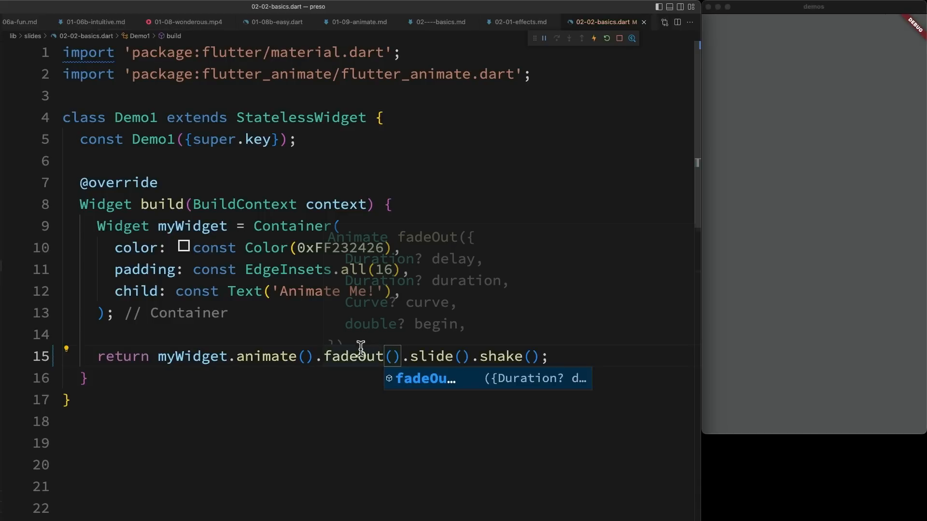
pyautogui.write('fadeIn')
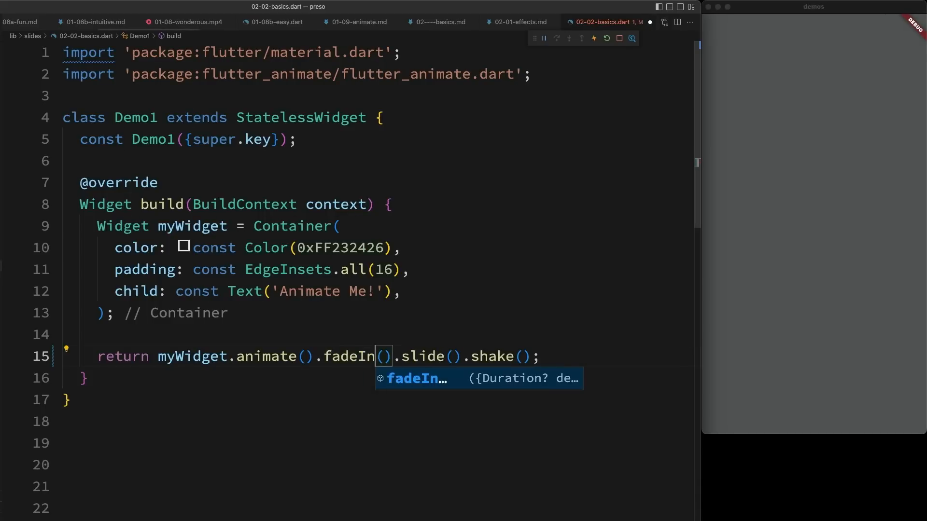
pyautogui.click(454, 356)
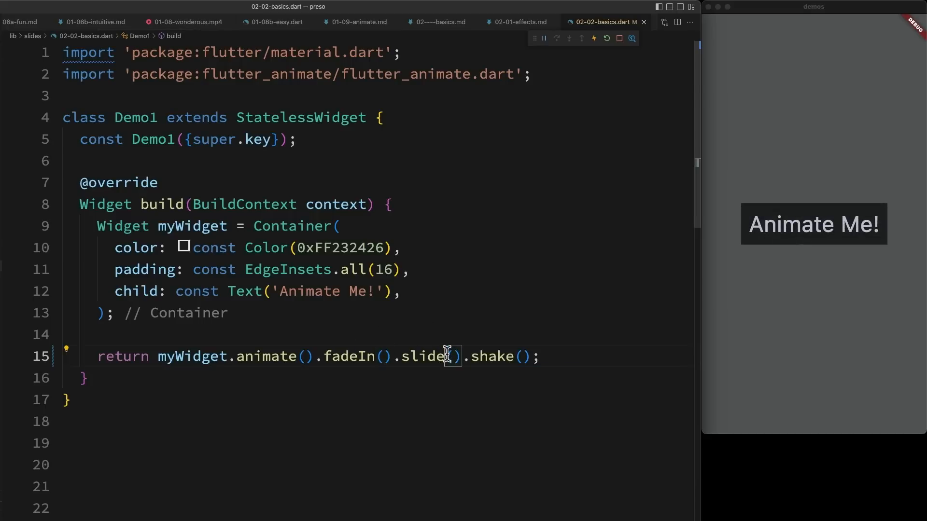
pyautogui.write('X')
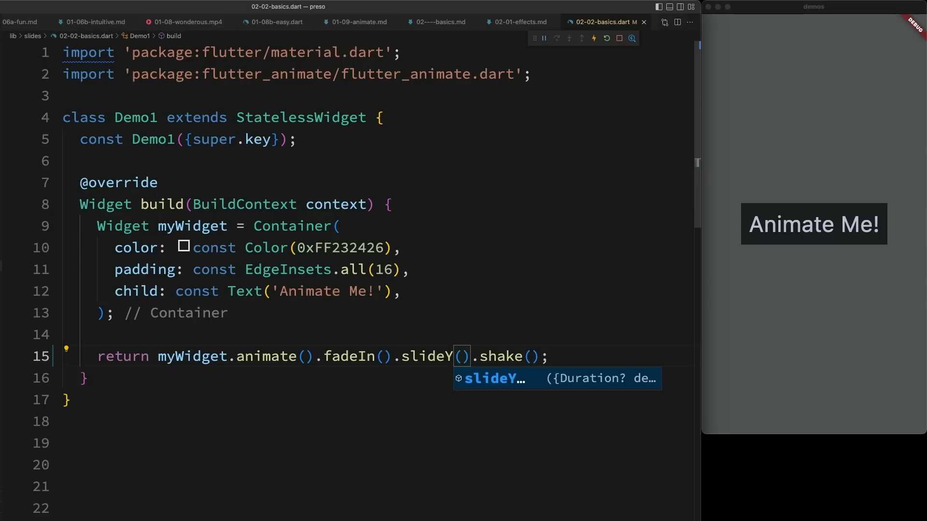
pyautogui.click(312, 357)
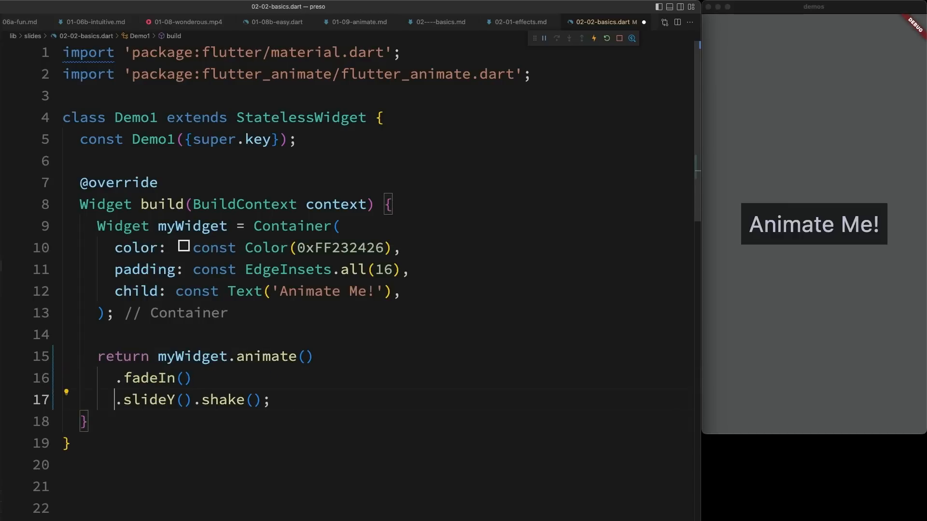
# Step: Put shake on its own line and set its frequency to hz: 3
pyautogui.press('Enter')
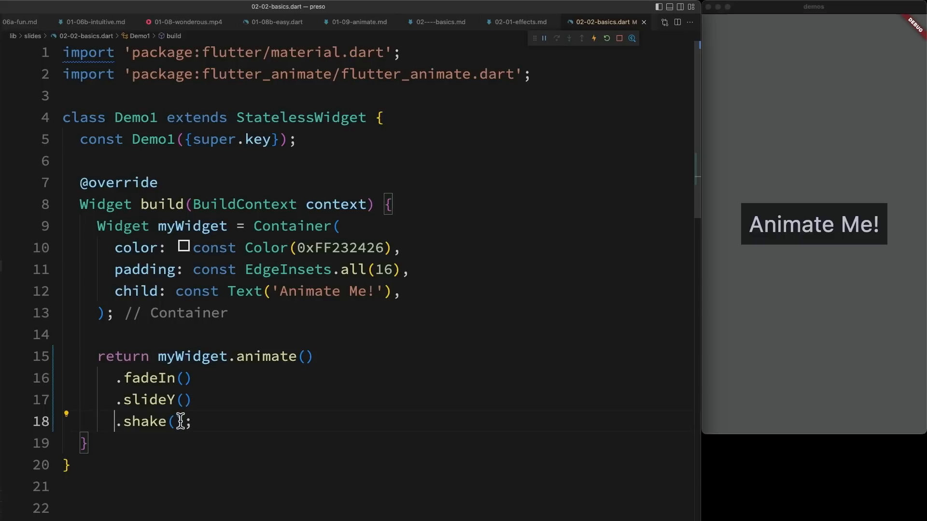
pyautogui.write('hz:')
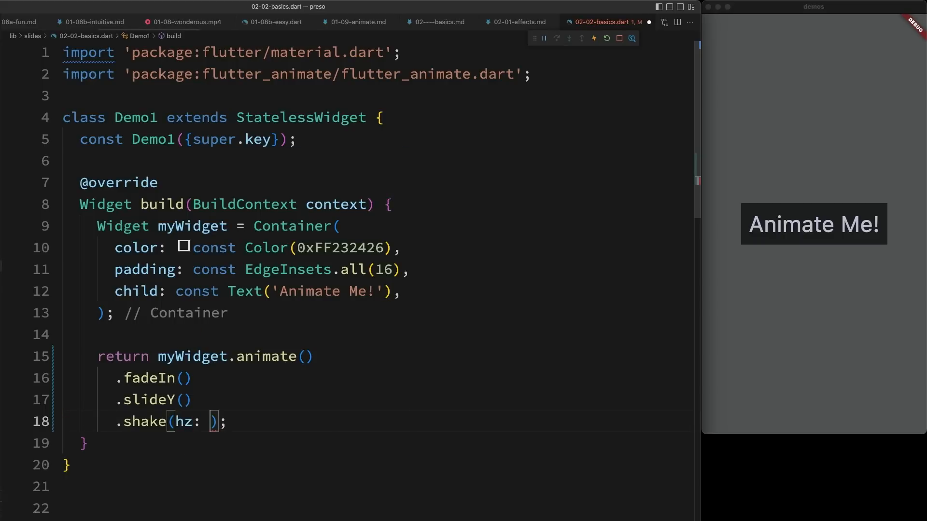
pyautogui.write('15')
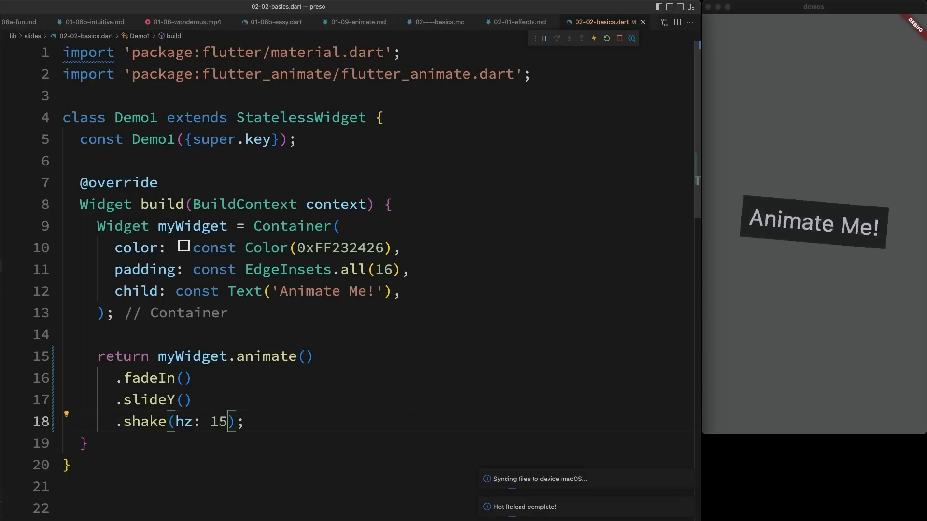
pyautogui.press('Backspace')
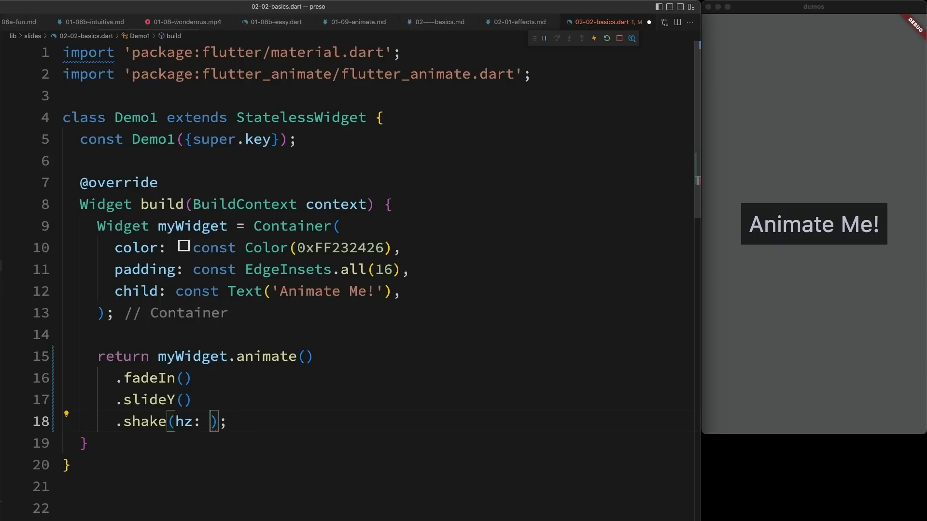
pyautogui.write('3')
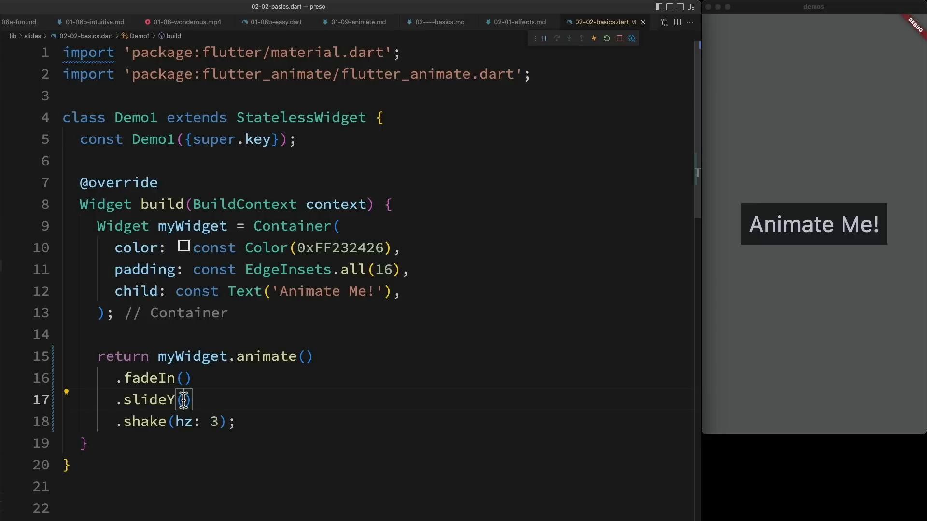
# Step: Give slideY an offset of -2, first as begin then renamed to end
pyautogui.write('begin:')
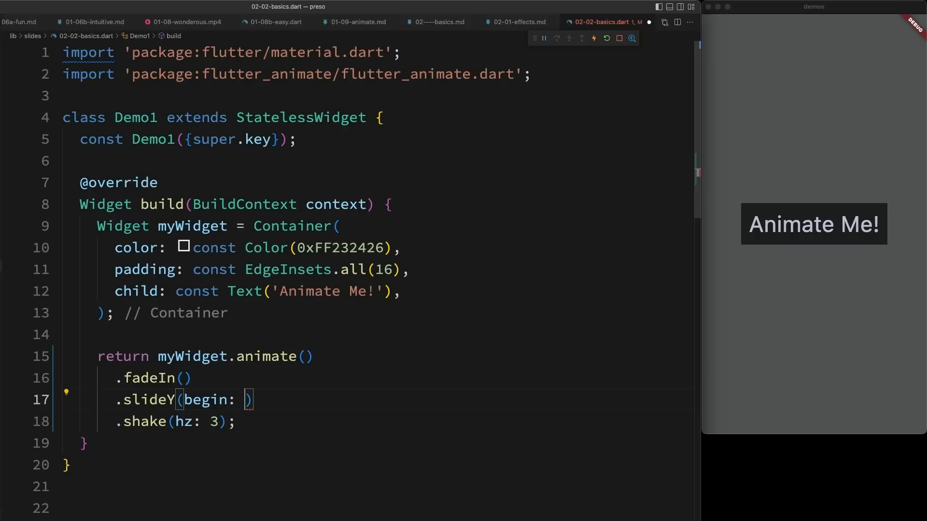
pyautogui.write('-2')
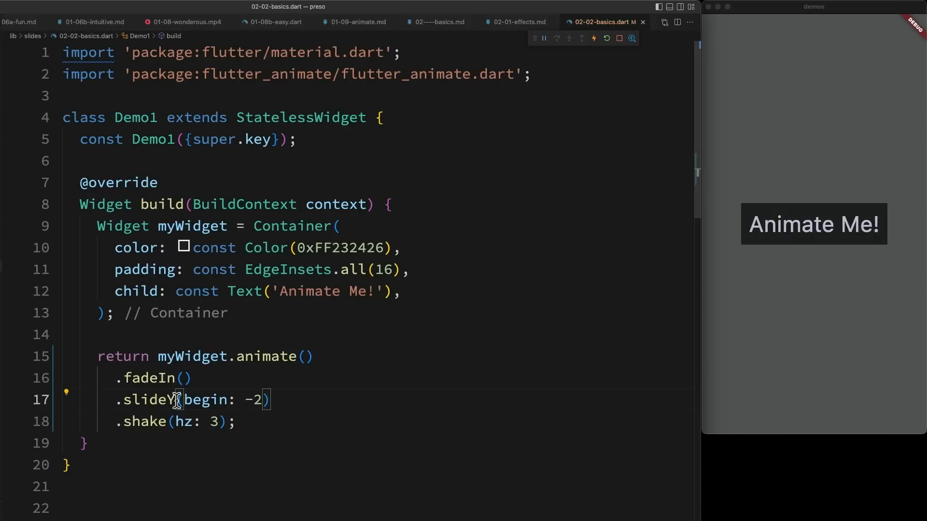
pyautogui.write('end')
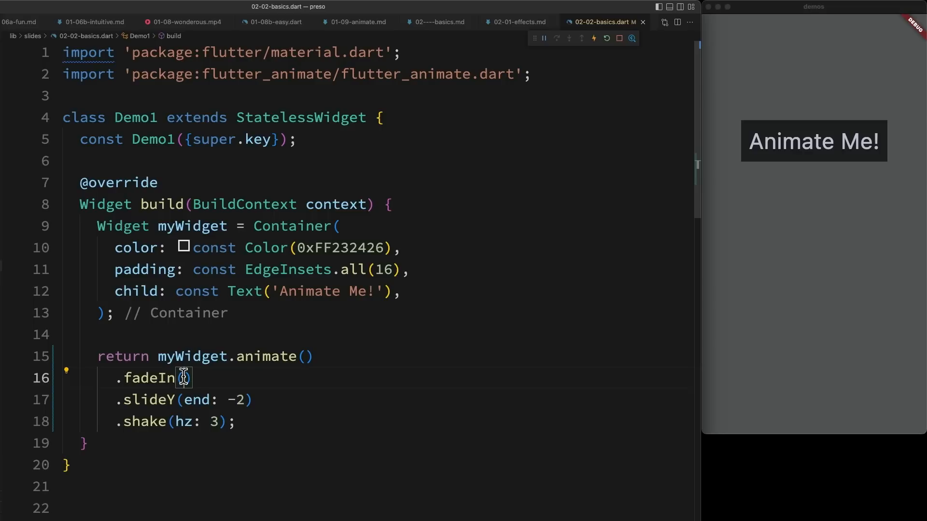
# Step: Give fadeIn duration 1000.ms, delay 500.ms and curve Curves.easeOut
pyautogui.write('duration:')
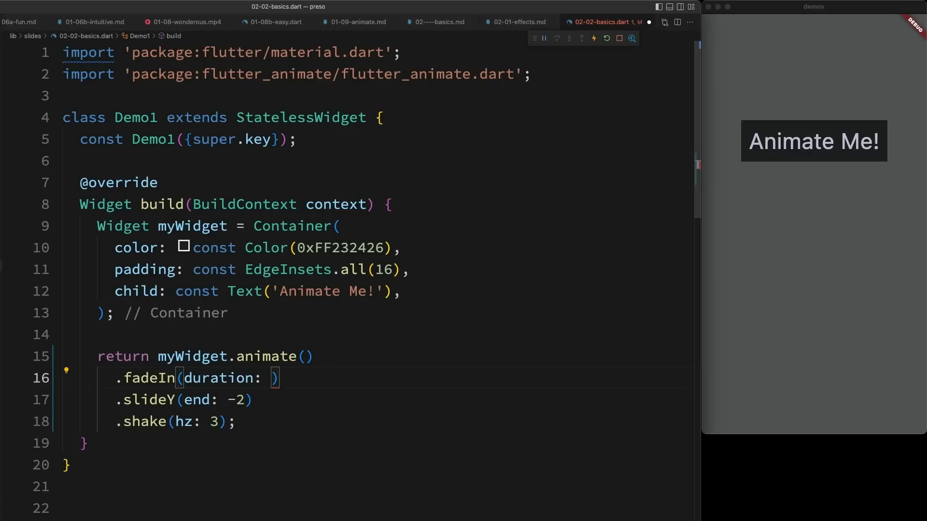
pyautogui.write('100.ms')
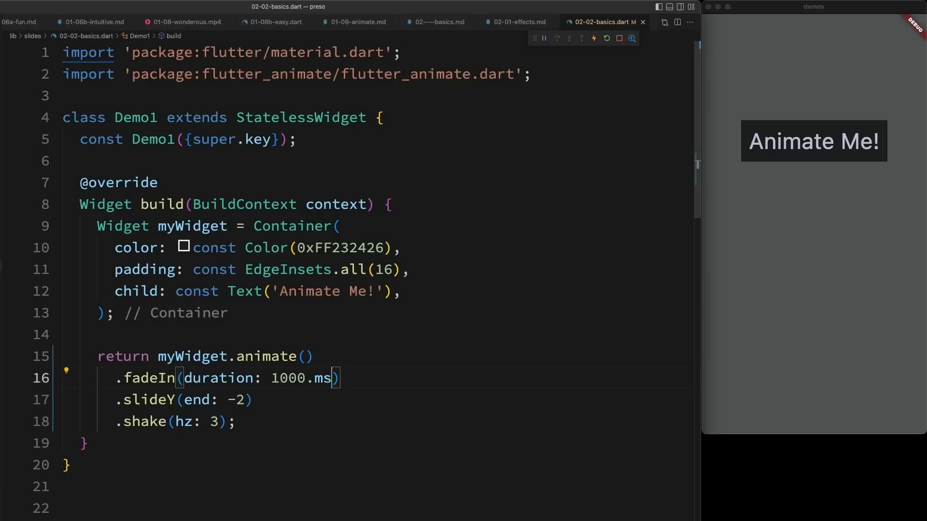
pyautogui.write(', del')
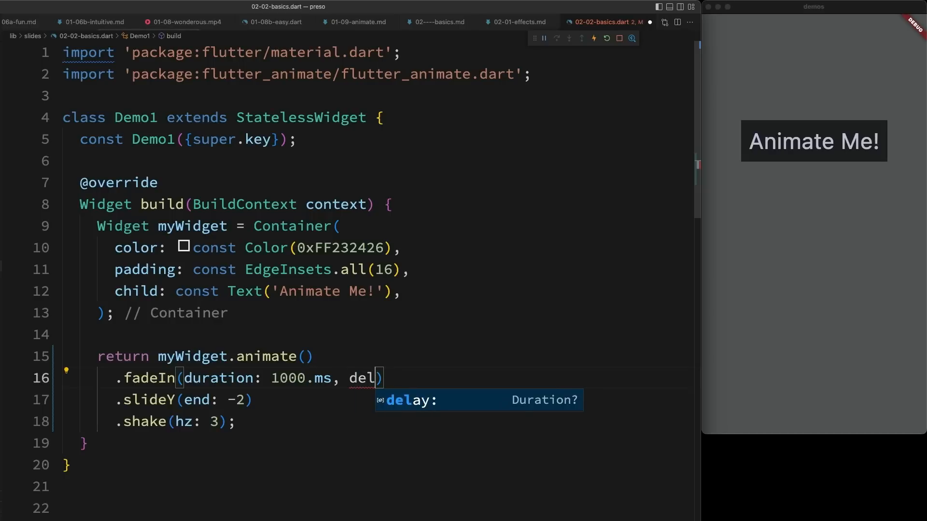
pyautogui.write('ay: 500.')
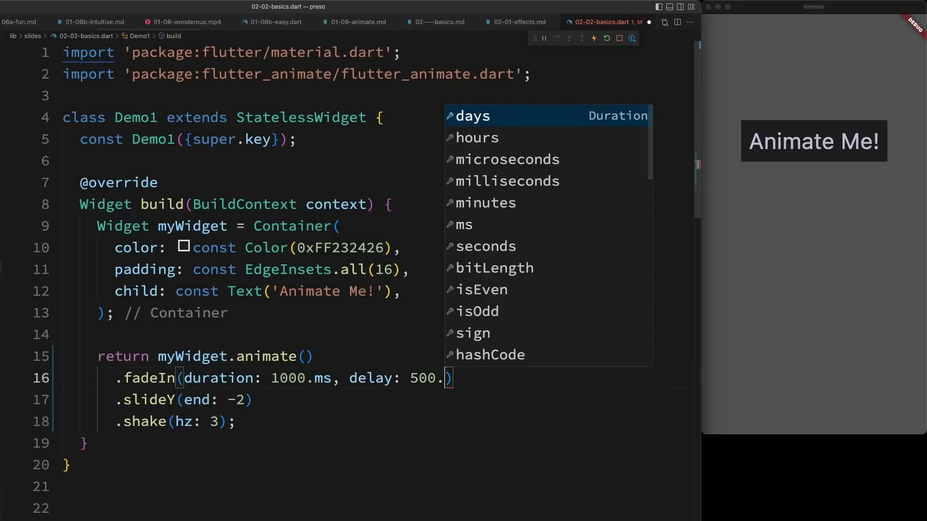
pyautogui.write('ms, curve: Curves.e')
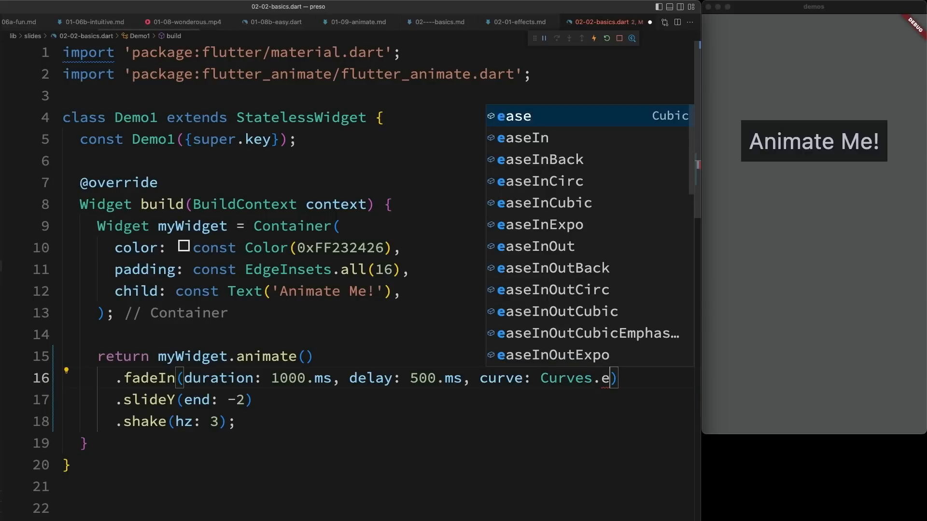
pyautogui.write('aseOut')
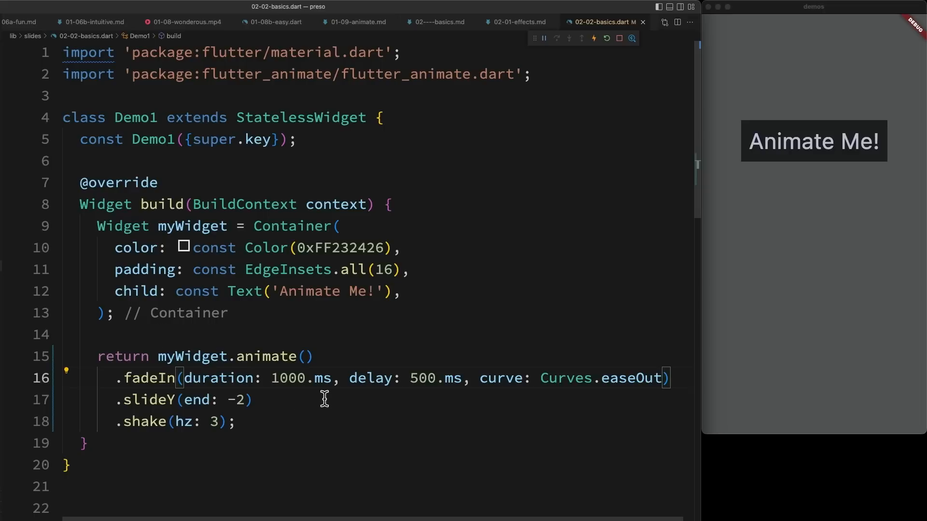
pyautogui.moveTo(231, 399)
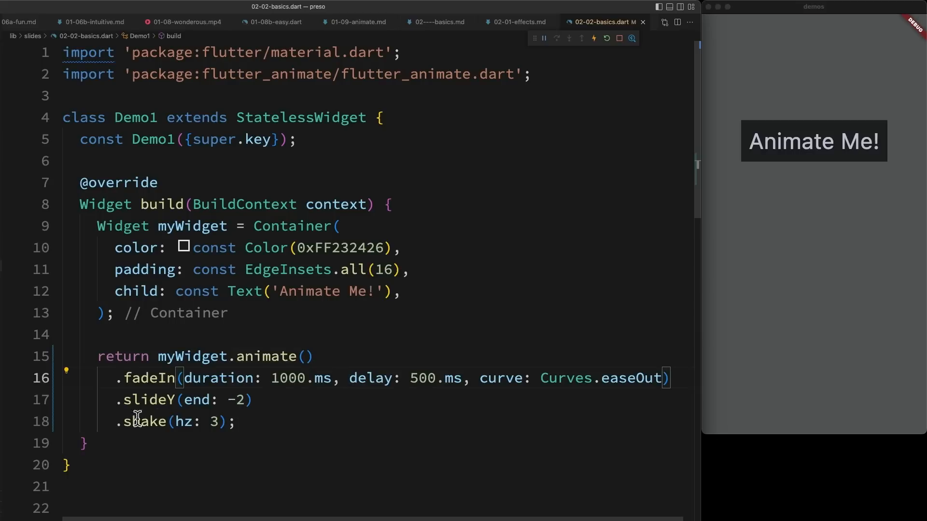
# Step: Move the delay: 500.ms argument from fadeIn onto slideY
pyautogui.doubleClick(147, 400)
pyautogui.write(', ')
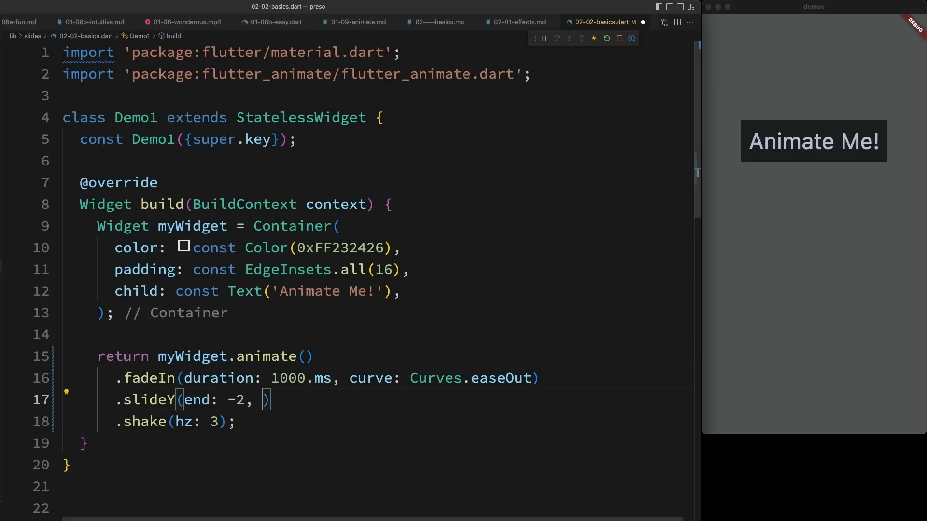
pyautogui.write('delay: 500')
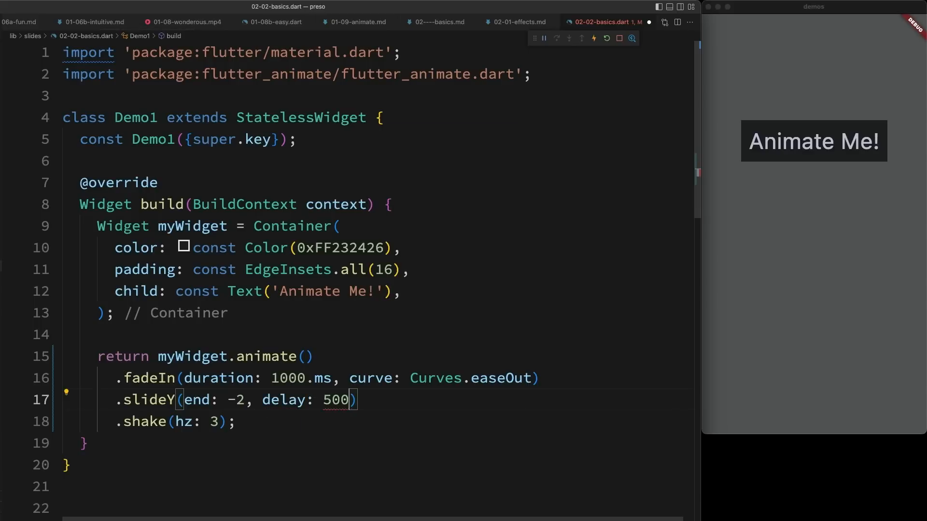
pyautogui.write('.')
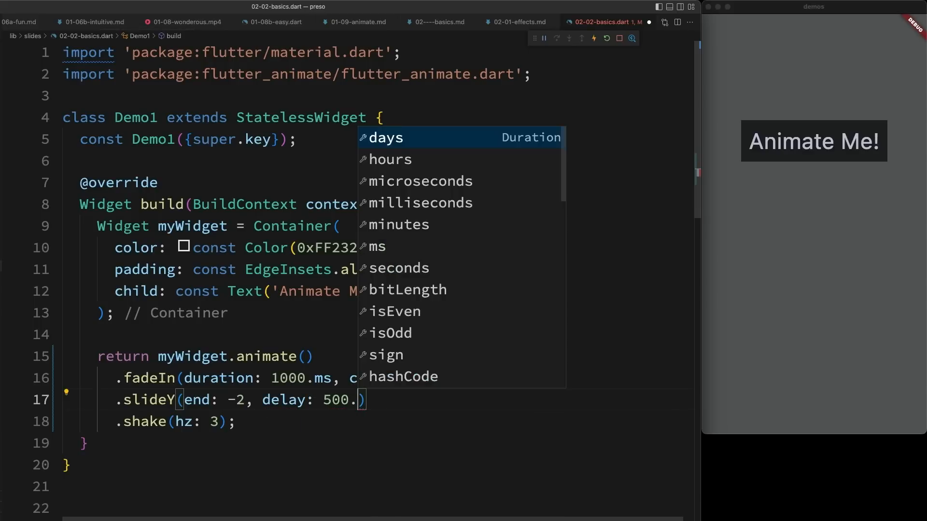
pyautogui.write('ms')
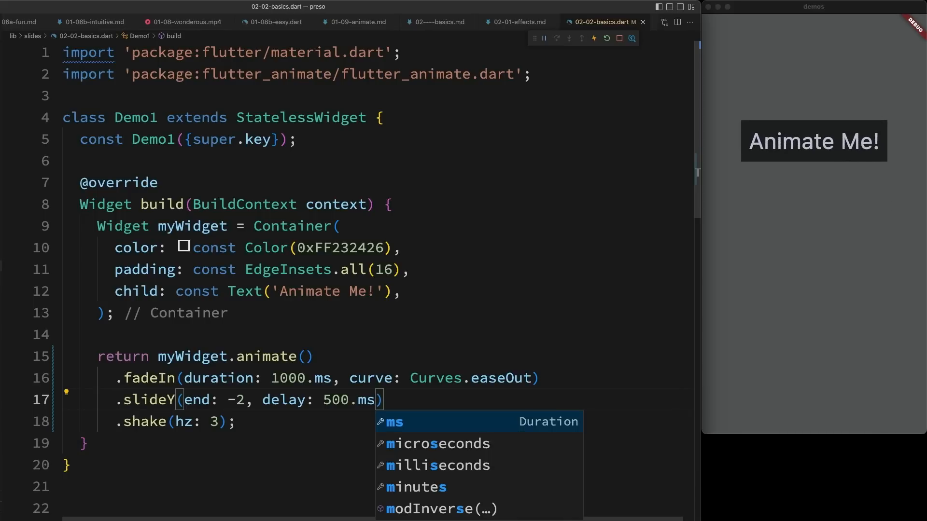
pyautogui.moveTo(247, 399)
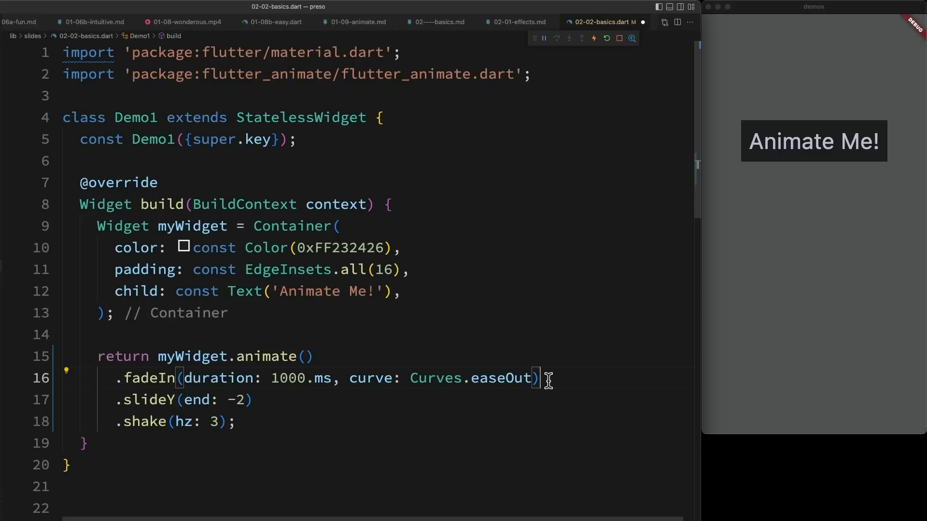
# Step: Insert .then() after fadeIn and after slideY, then move on to the Wonderous app video slide
pyautogui.write('then(')
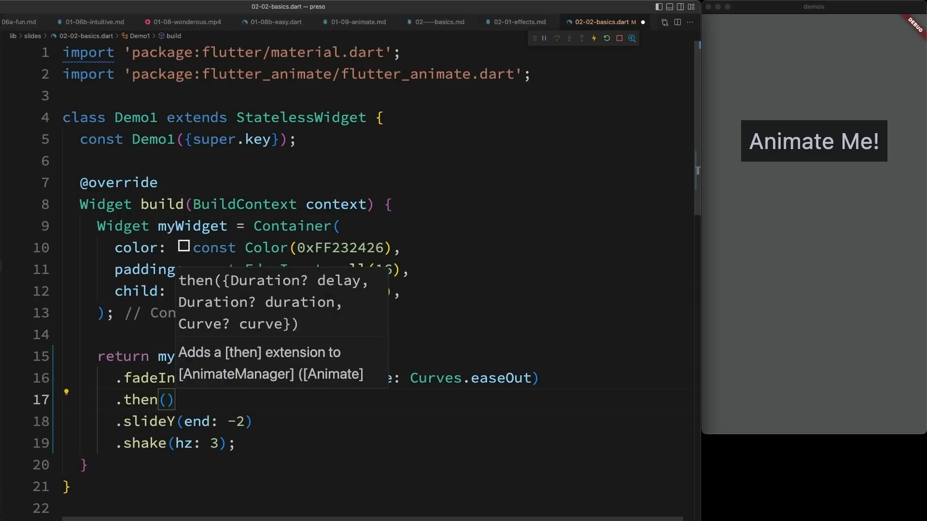
pyautogui.moveTo(257, 402)
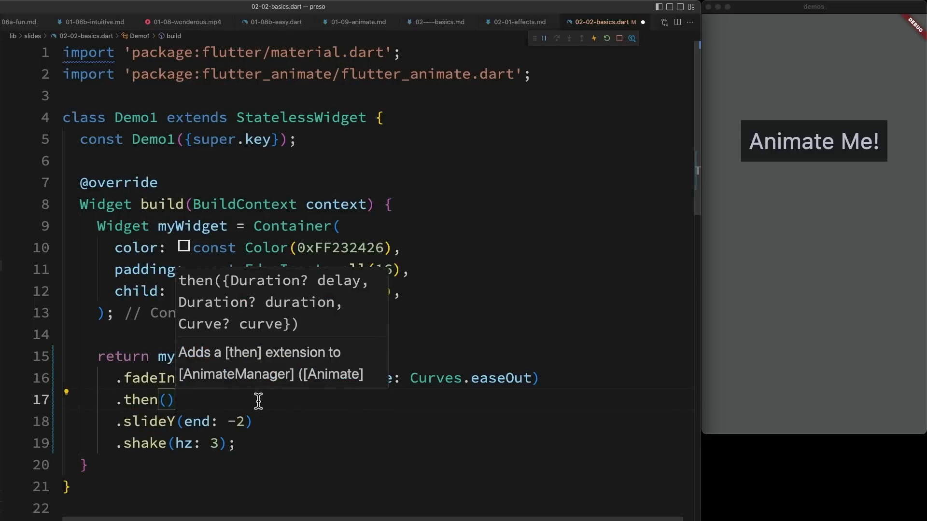
pyautogui.moveTo(267, 405)
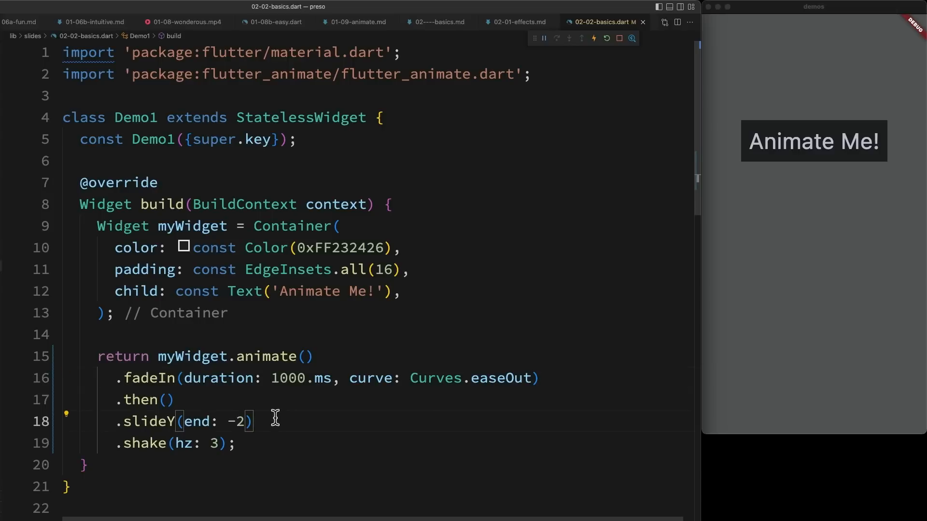
pyautogui.write('.then(')
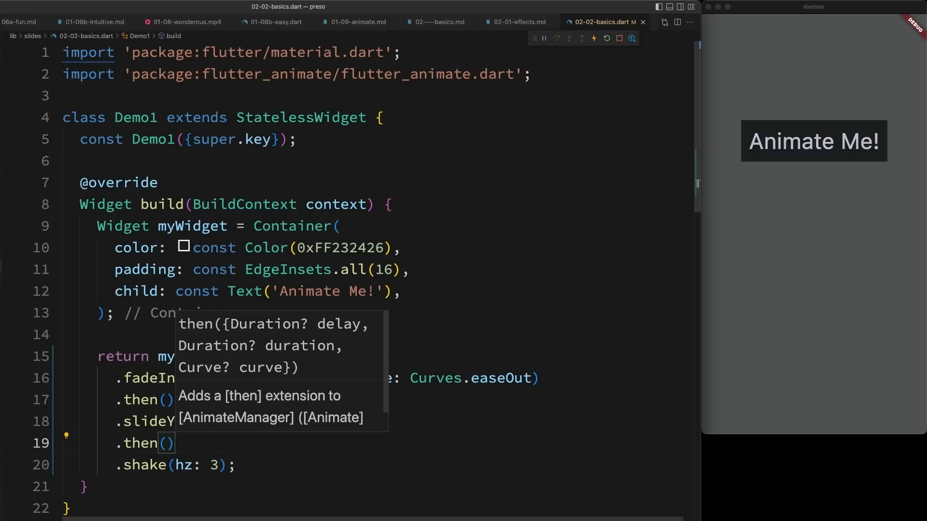
pyautogui.click(609, 23)
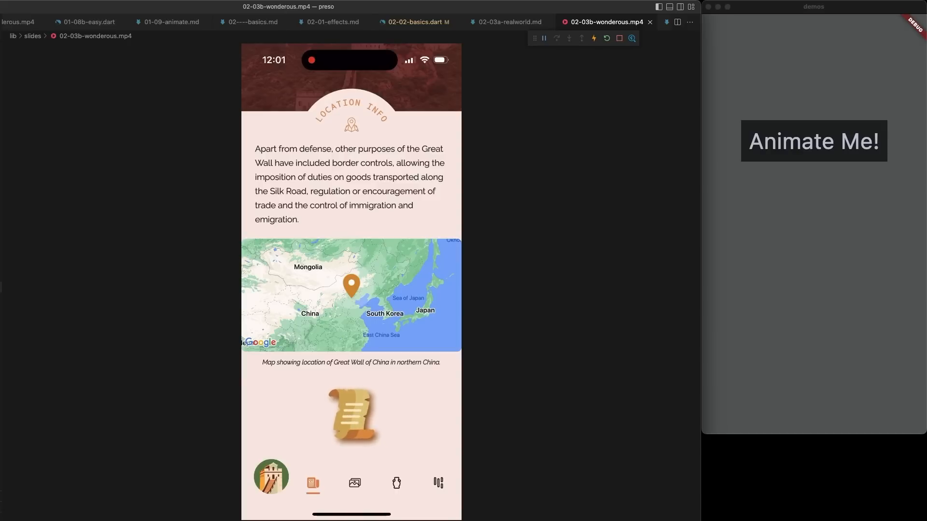
# Step: Advance past the effect-decomposition slide to the collectible vase demo code
pyautogui.click(607, 23)
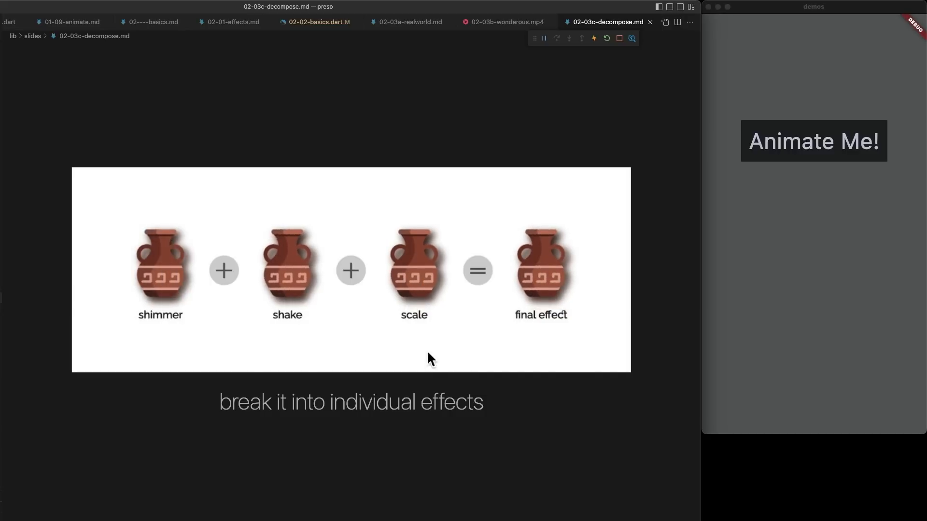
pyautogui.click(607, 22)
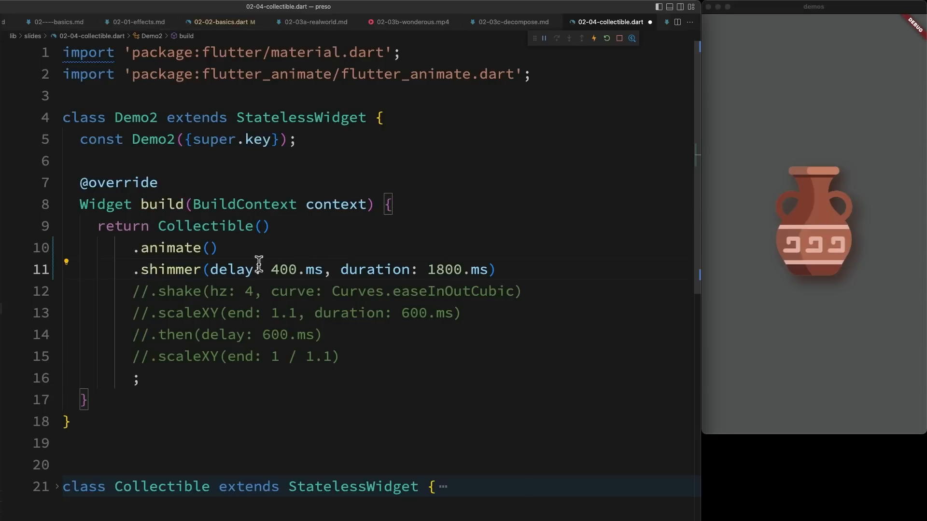
pyautogui.moveTo(288, 270)
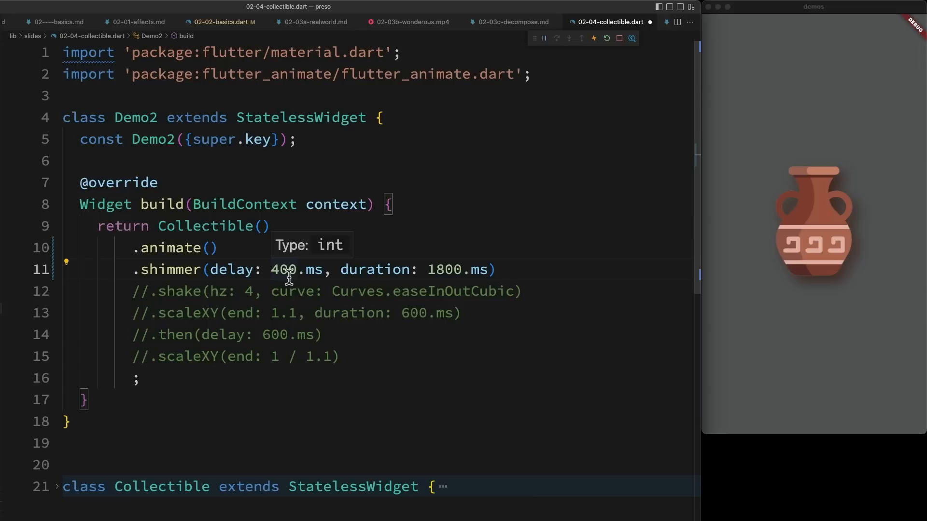
pyautogui.moveTo(447, 281)
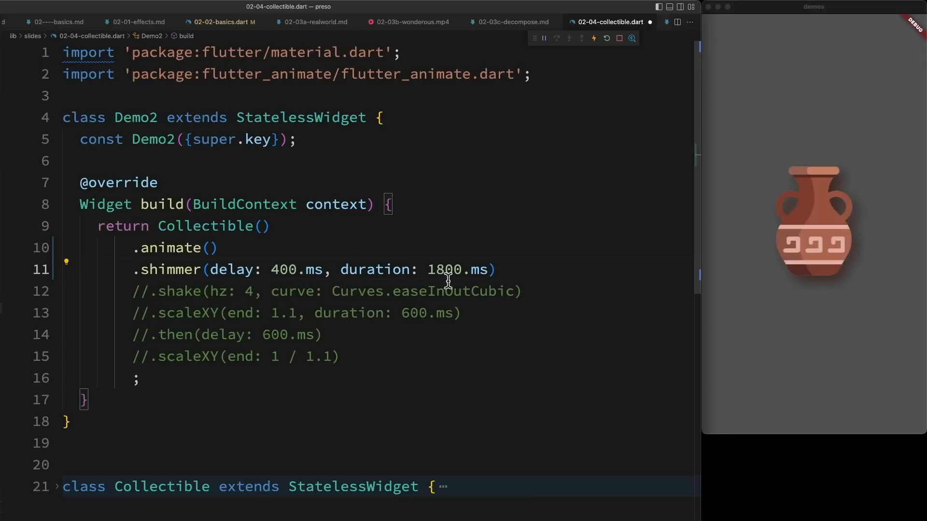
pyautogui.moveTo(440, 269)
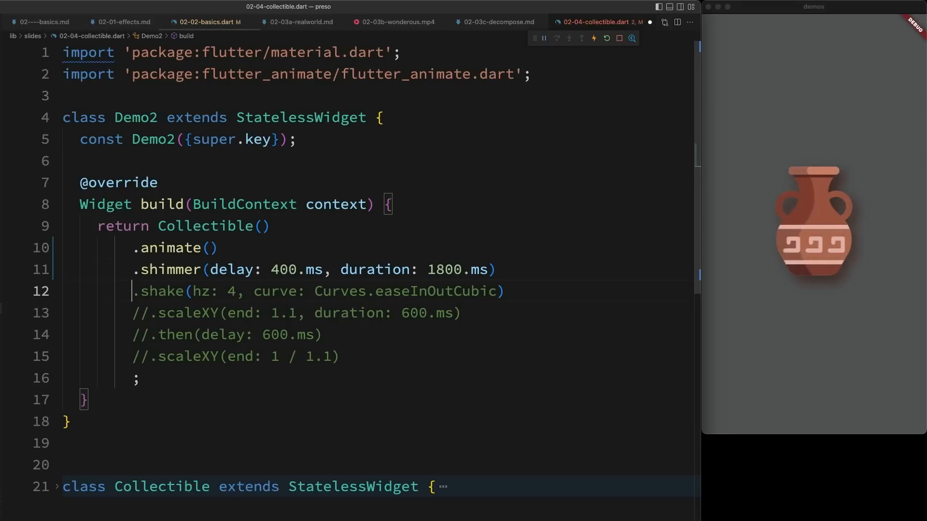
# Step: Save the uncommented .shake line so the hot-reloaded vase shimmers and shakes
pyautogui.press('cmd+s')
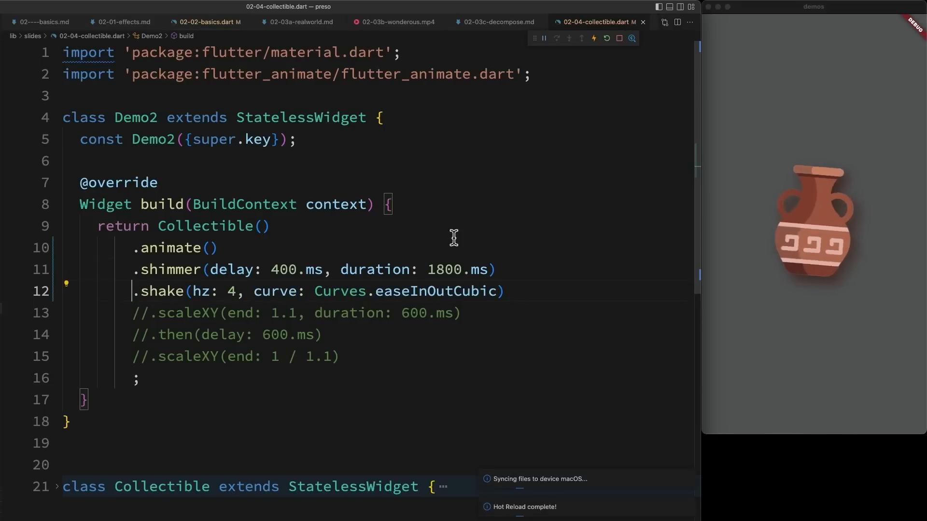
pyautogui.moveTo(453, 270)
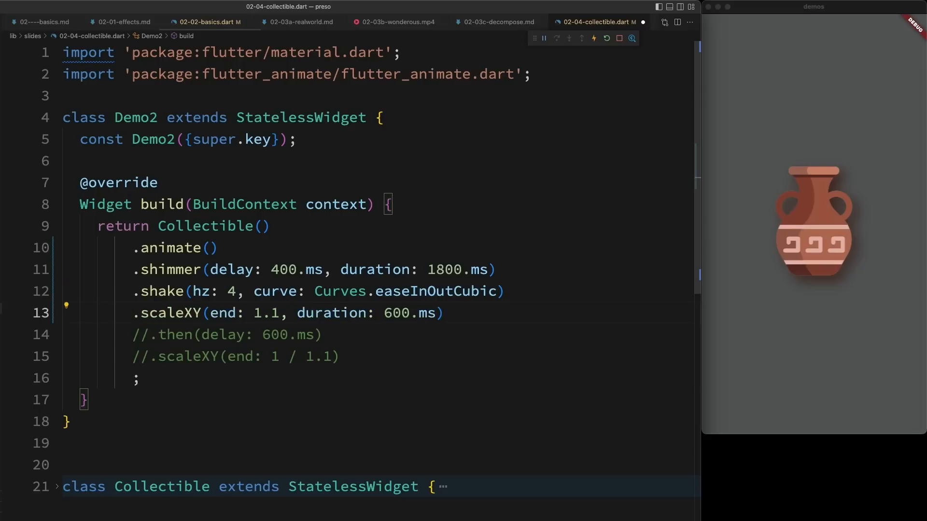
pyautogui.moveTo(397, 313)
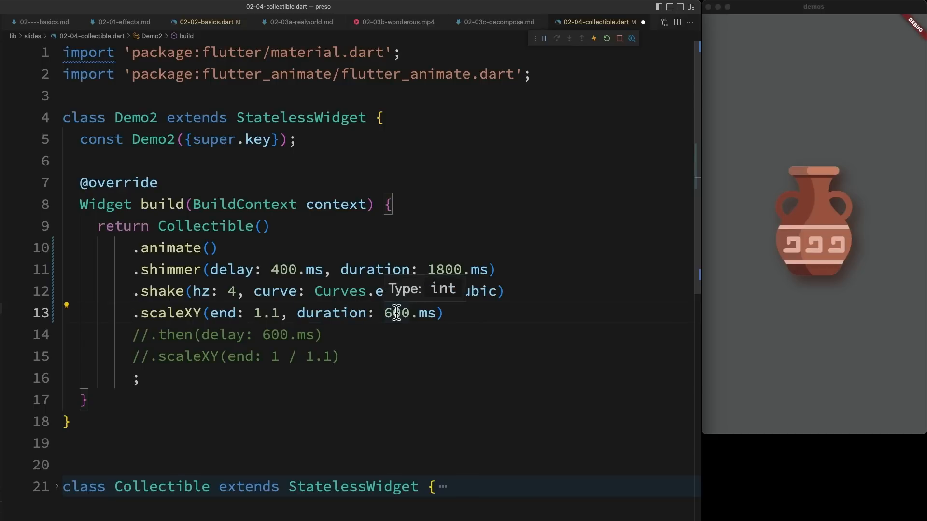
pyautogui.moveTo(449, 261)
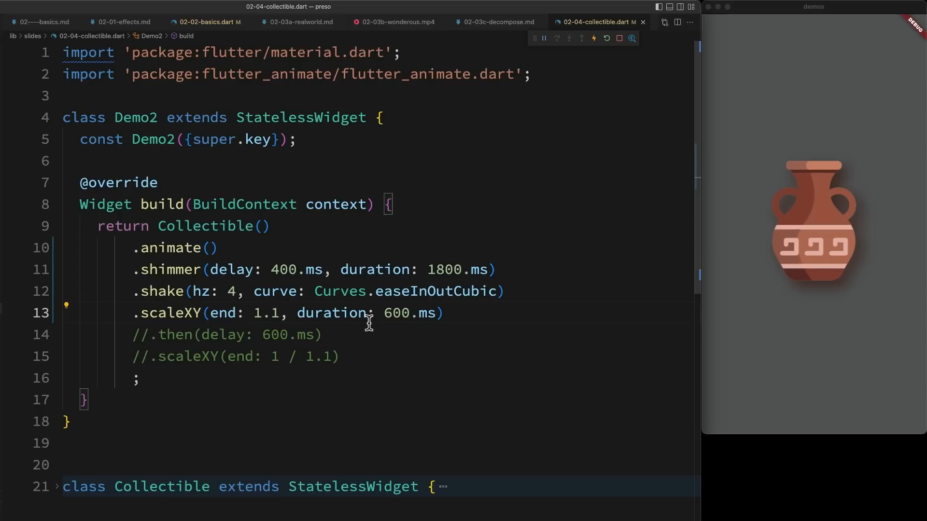
pyautogui.moveTo(149, 335)
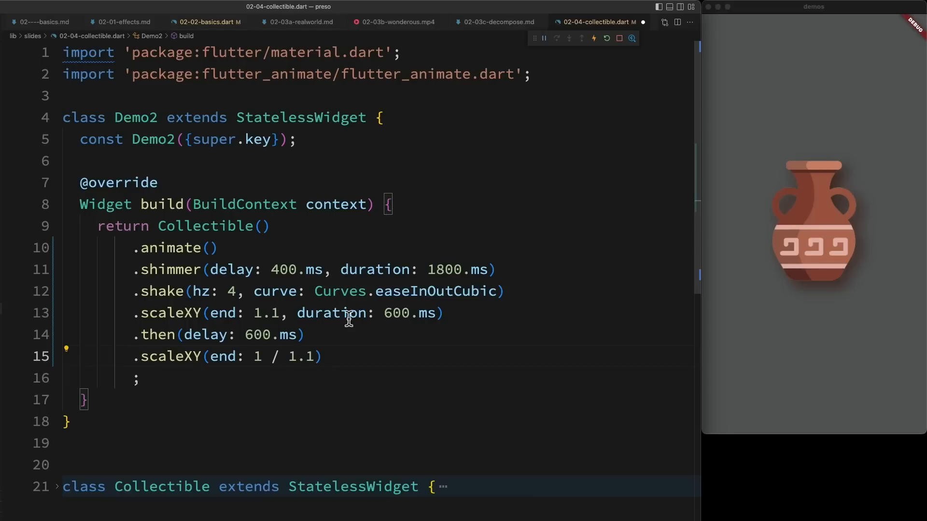
pyautogui.moveTo(407, 332)
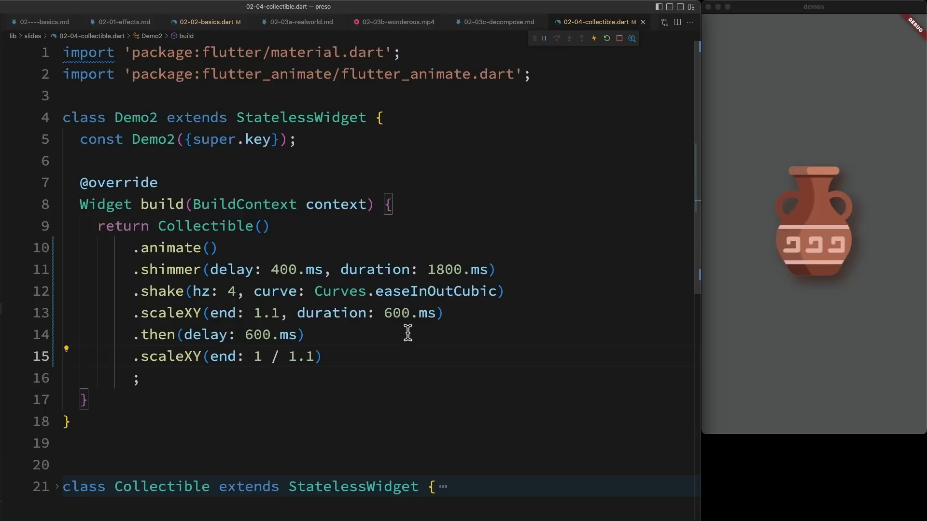
# Step: Advance through the AnimationController slide to the Demo3 controller code with the WARNING! box
pyautogui.click(617, 22)
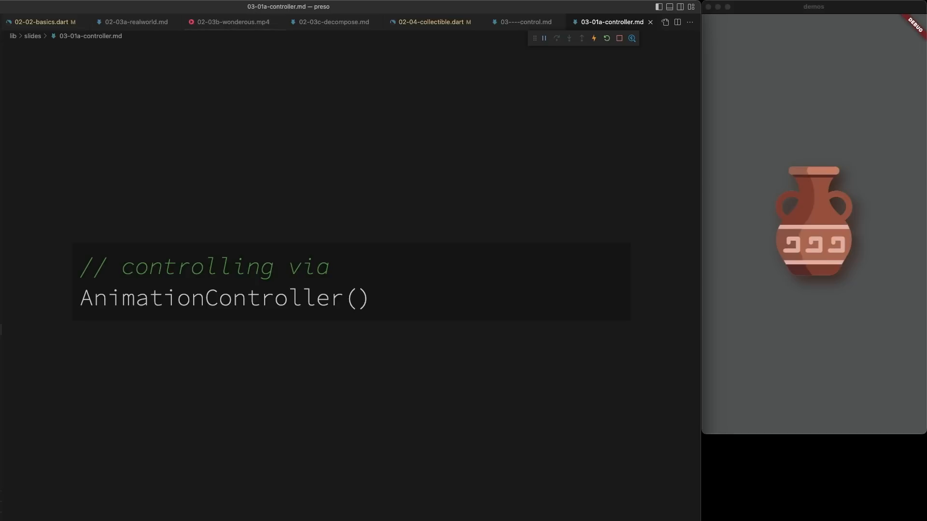
pyautogui.click(609, 22)
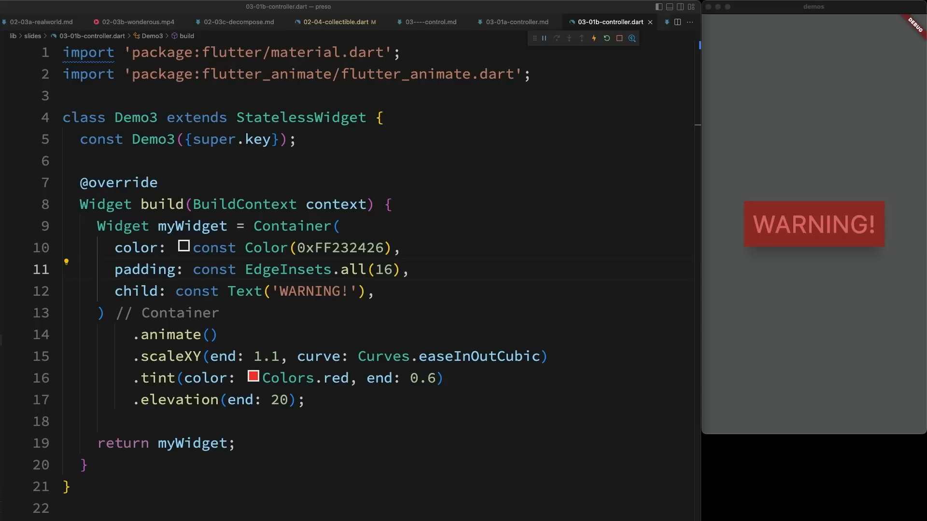
pyautogui.moveTo(218, 347)
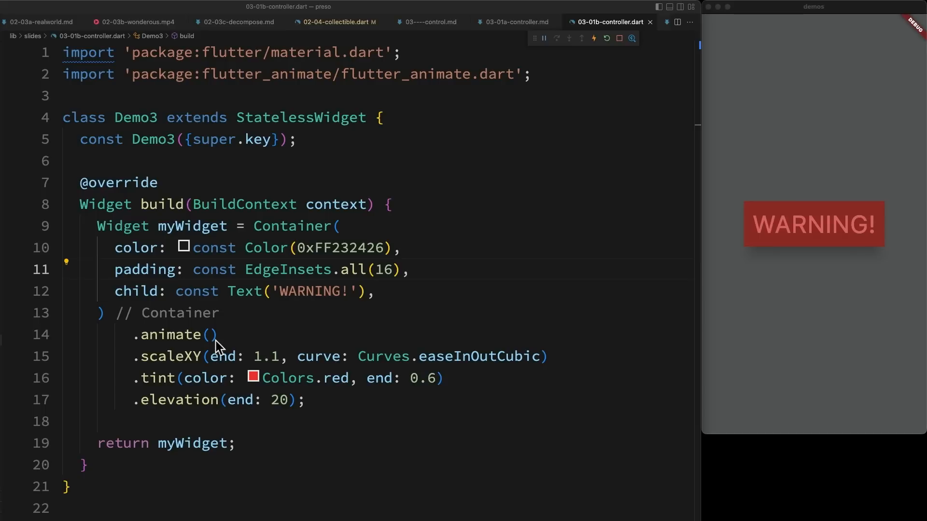
# Step: Add an onPlay: (controller) => callback calling controller.repeat on the WARNING! animation
pyautogui.write('o')
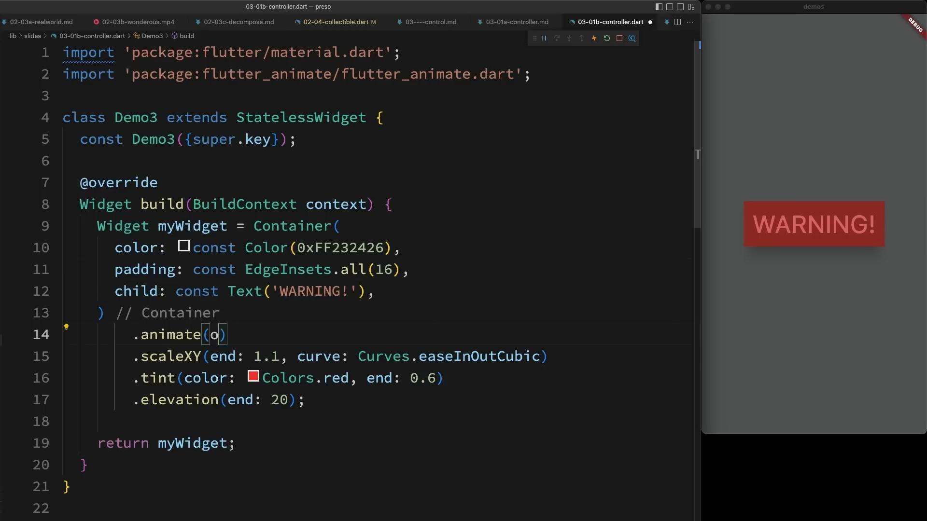
pyautogui.write('nPlay:')
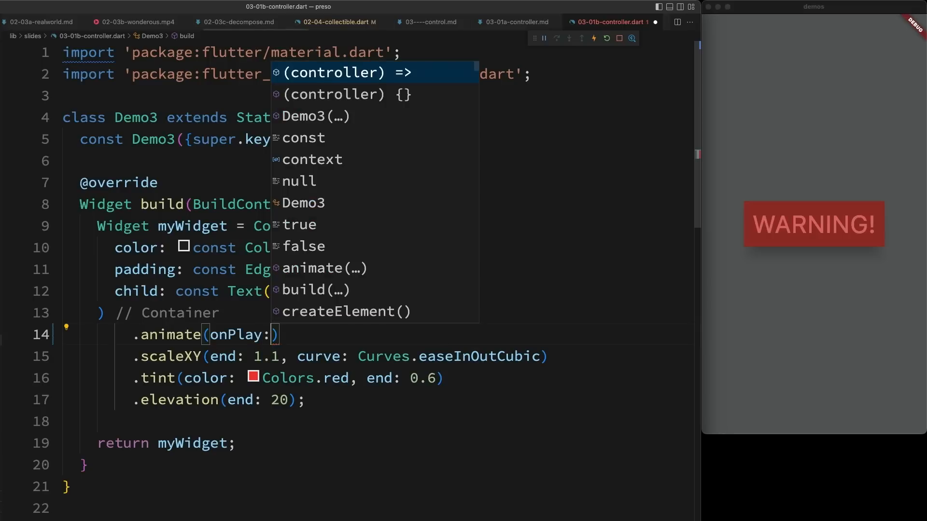
pyautogui.click(334, 73)
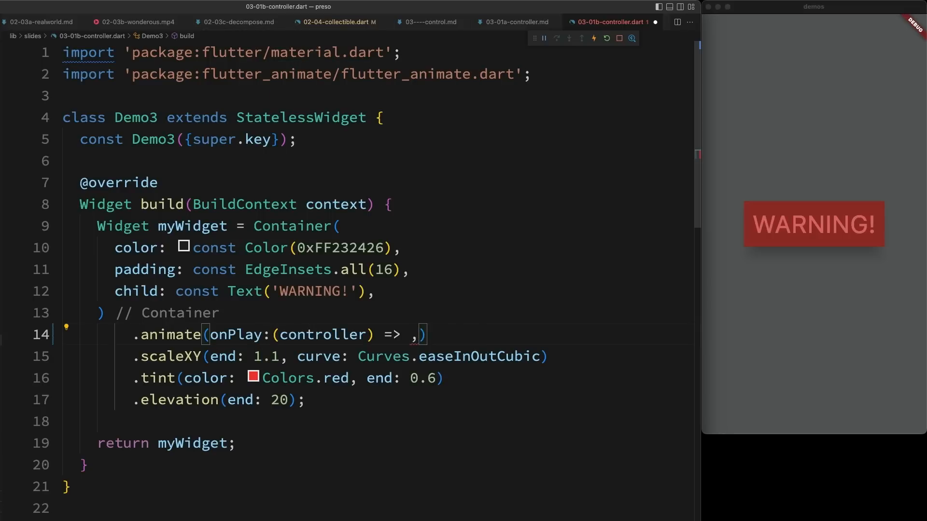
pyautogui.write('controller.repeat')
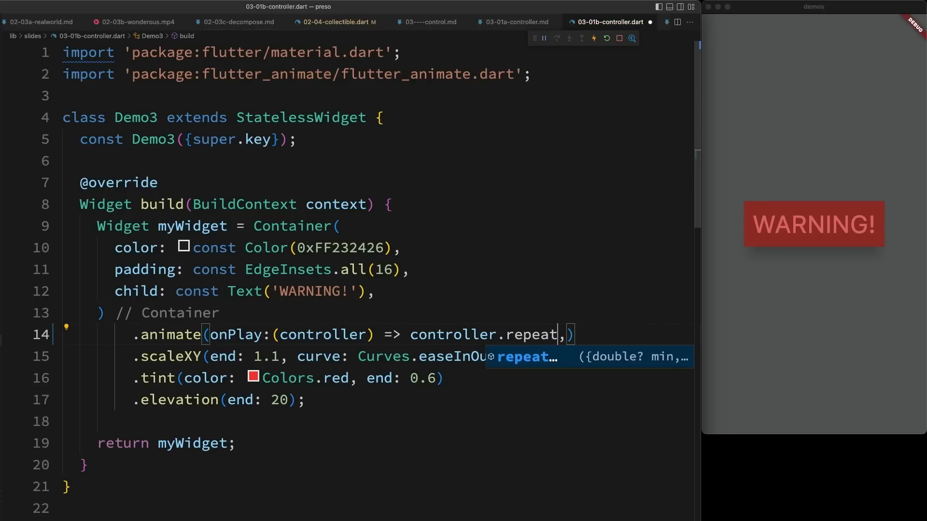
pyautogui.press('Tab')
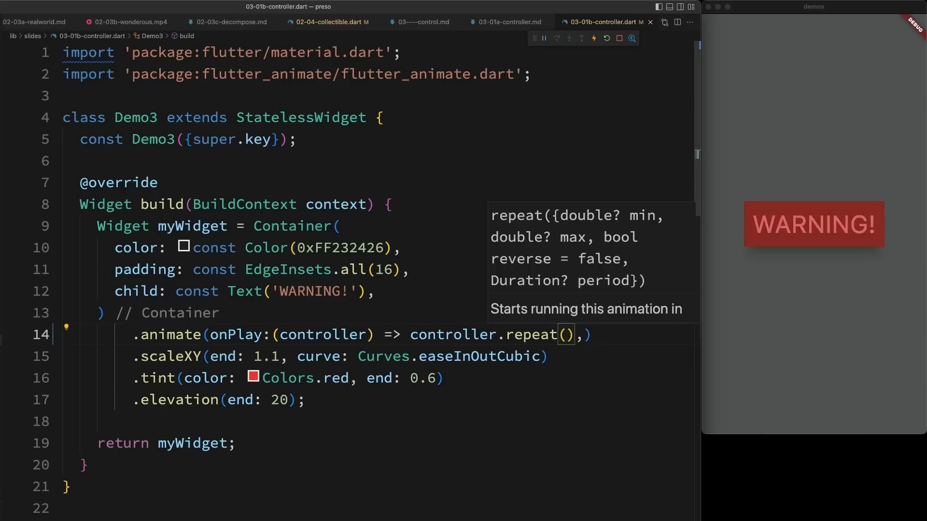
# Step: Pass reverse: true so it pulses back and forth, then rename repeat to loop
pyautogui.write('reverse:')
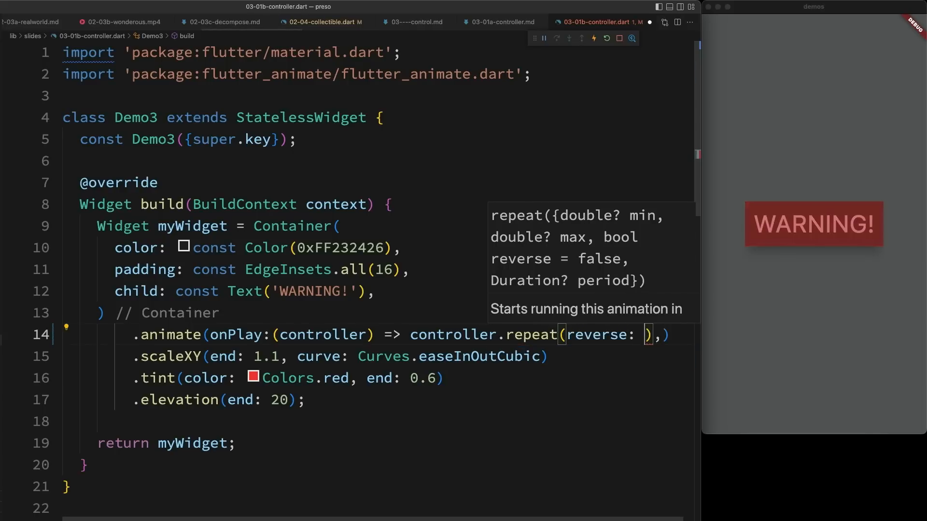
pyautogui.write('true')
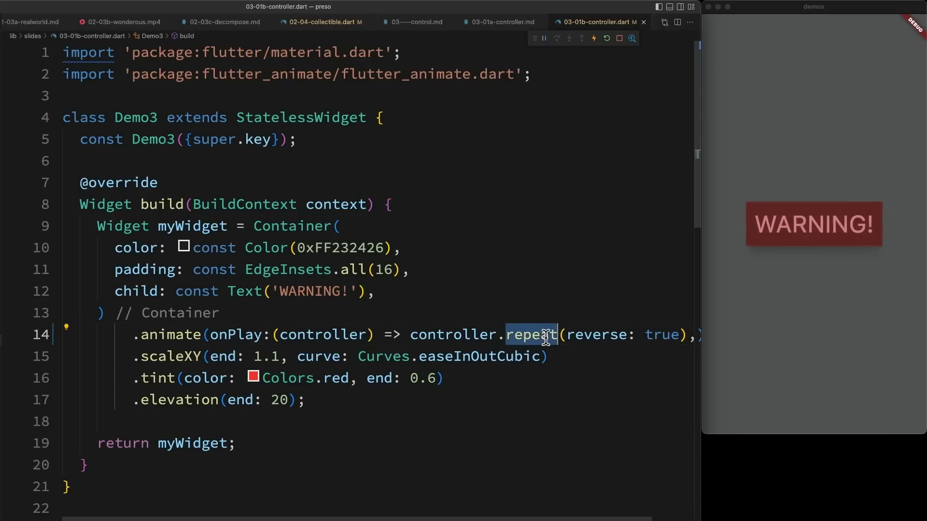
pyautogui.write('loop')
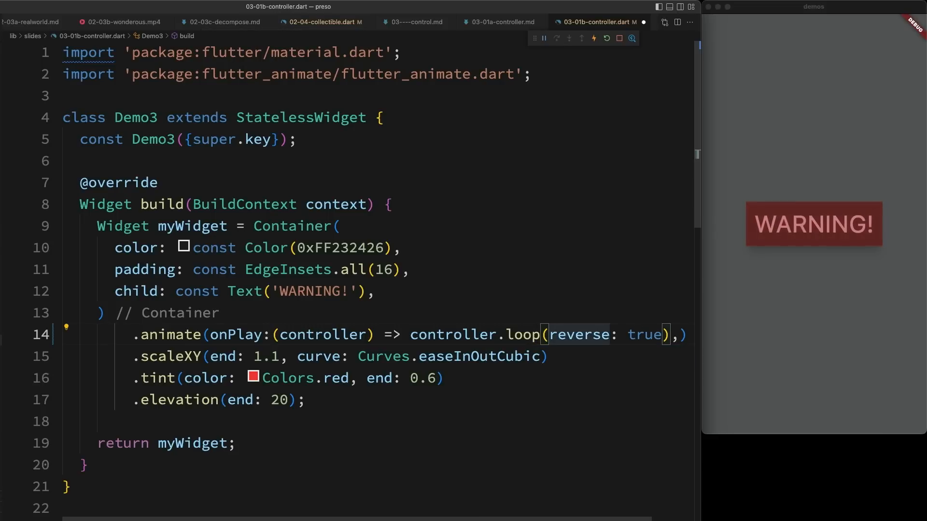
# Step: Add count: 4 before reverse: true in the controller.loop call
pyautogui.write('count: 4,')
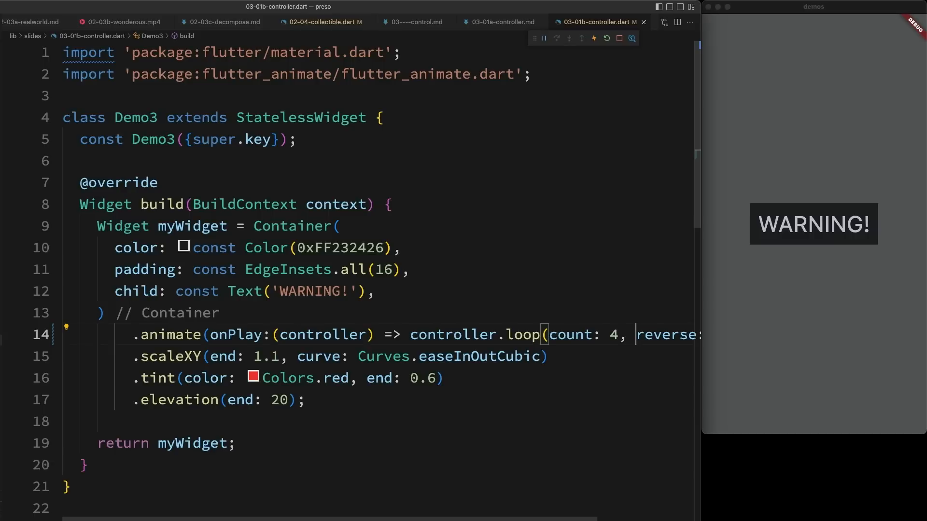
pyautogui.moveTo(212, 331)
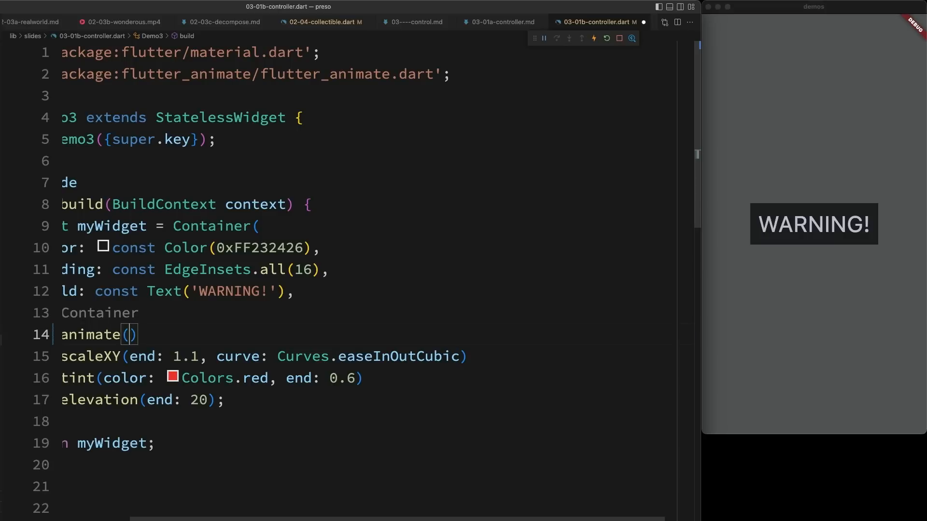
# Step: Replace the onPlay callback with controller: _controller in the animate() call
pyautogui.write('controller:')
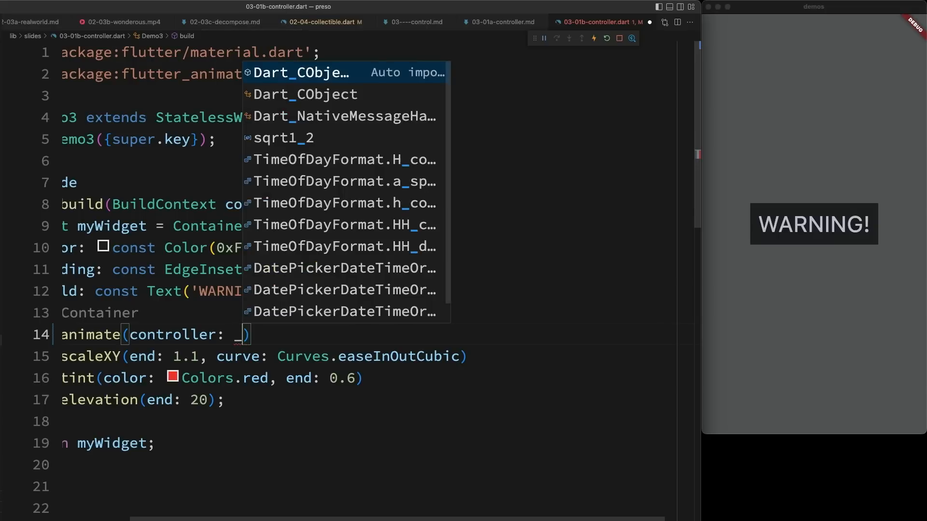
pyautogui.write('_controller')
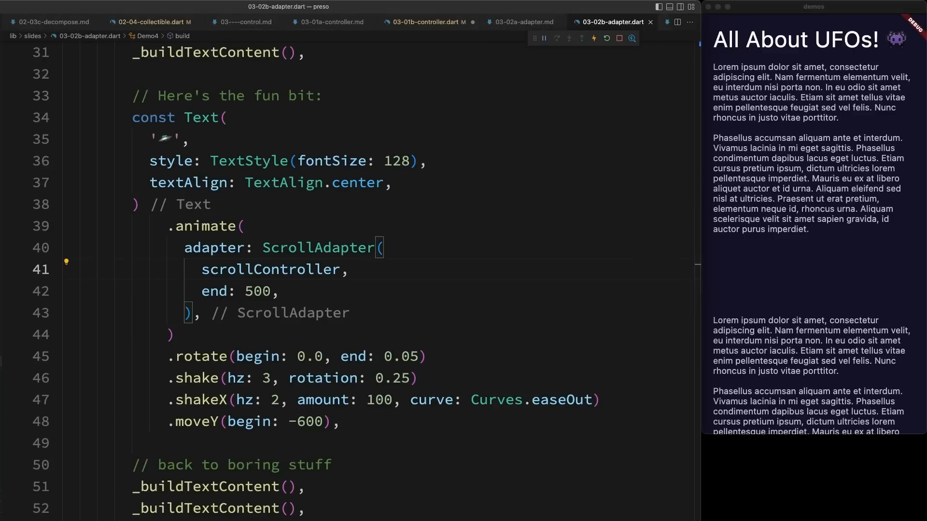
pyautogui.moveTo(327, 282)
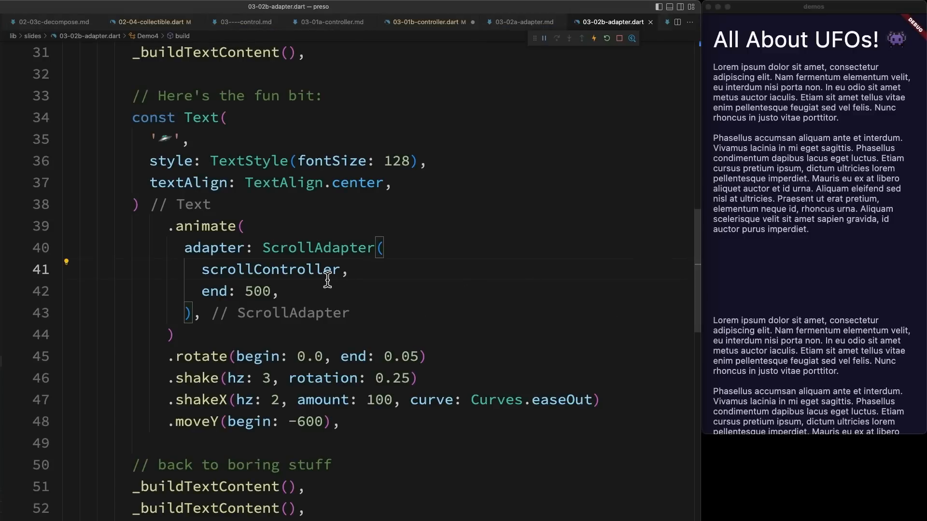
pyautogui.moveTo(353, 248)
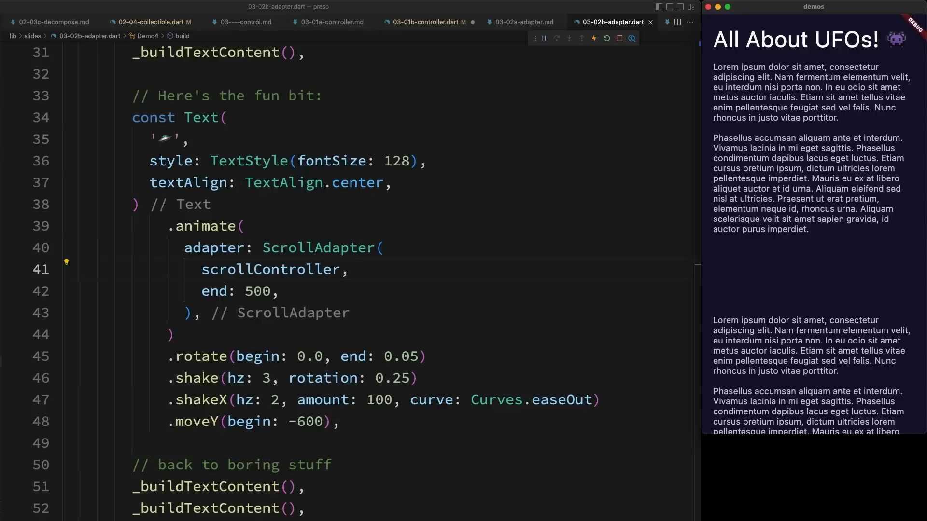
# Step: Advance the presentation to the ScrollAdapter demo code with the All About UFOs! page
pyautogui.click(615, 22)
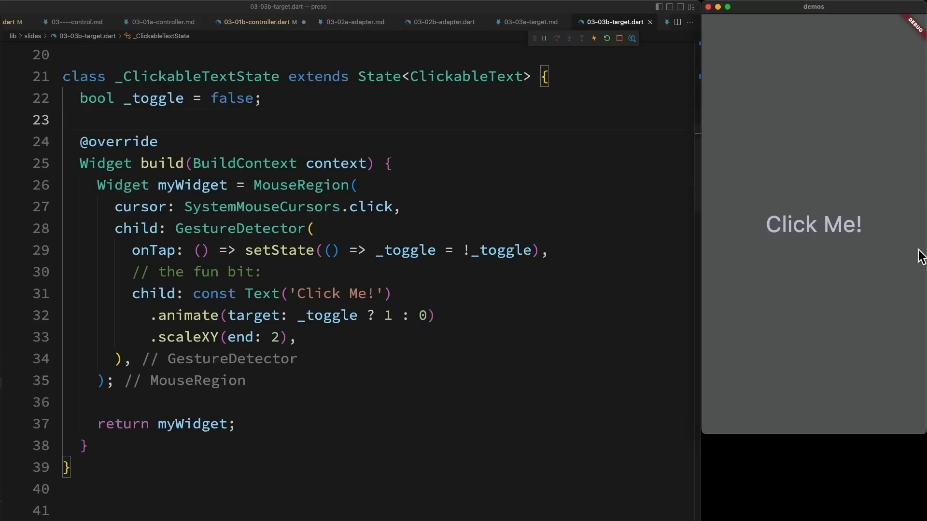
# Step: Toggle the Click Me! text's scale in the app and highlight GestureDetector and target in the code
pyautogui.click(812, 225)
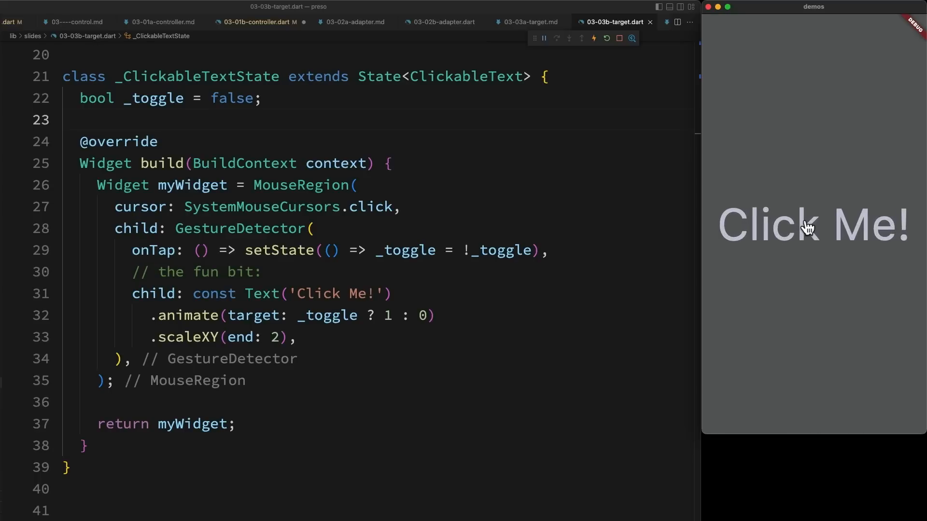
pyautogui.click(813, 225)
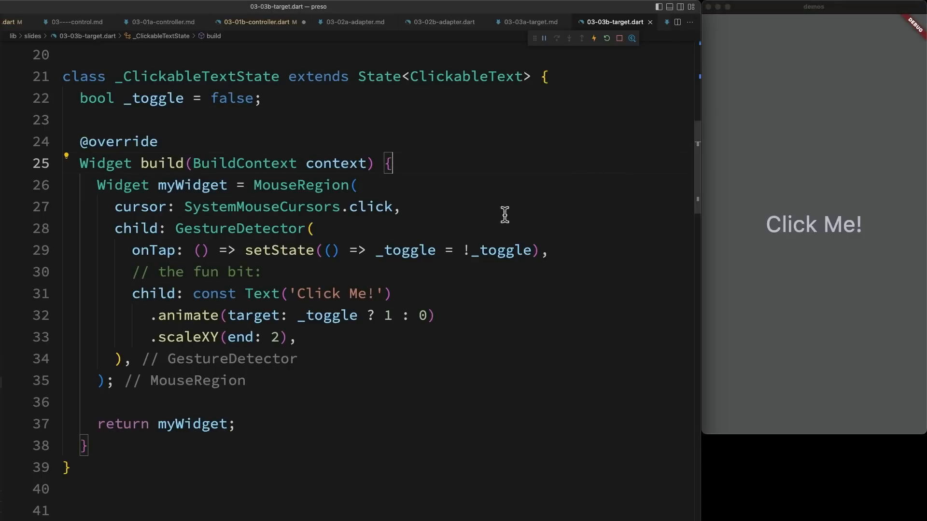
pyautogui.doubleClick(240, 229)
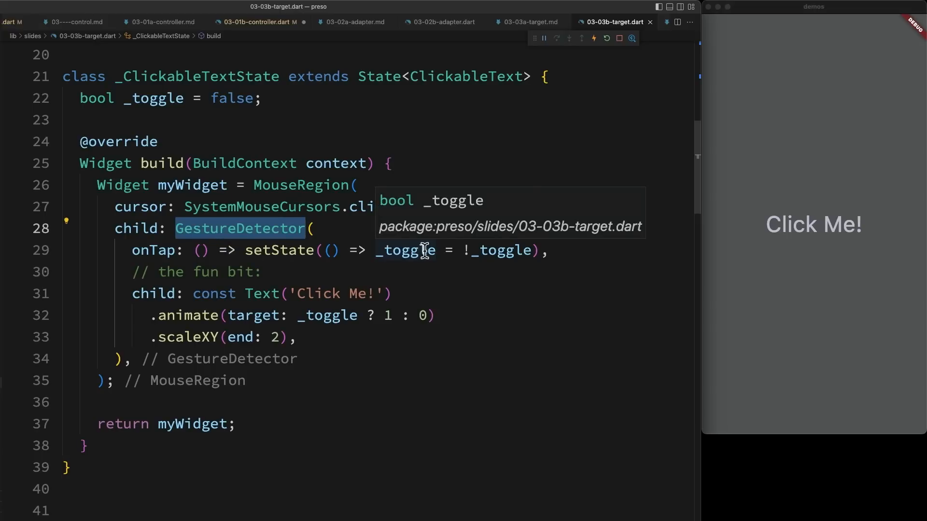
pyautogui.moveTo(466, 264)
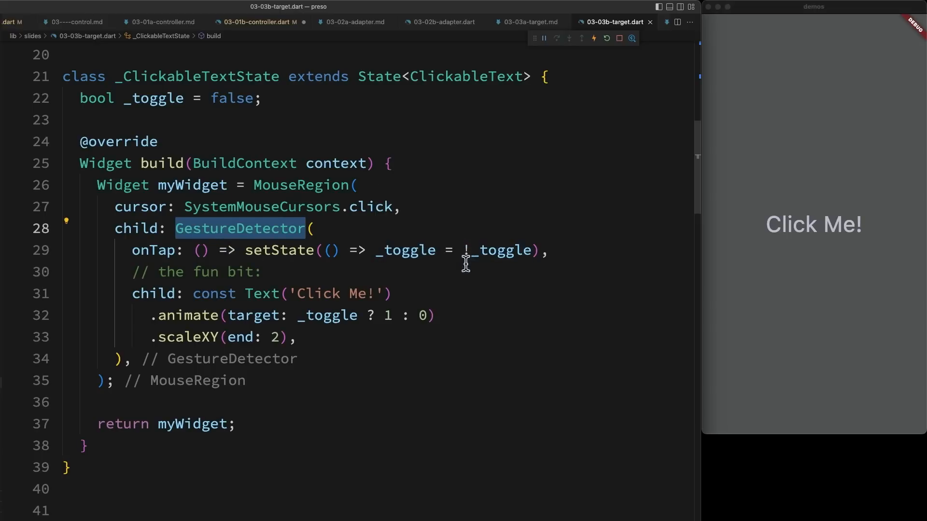
pyautogui.doubleClick(253, 314)
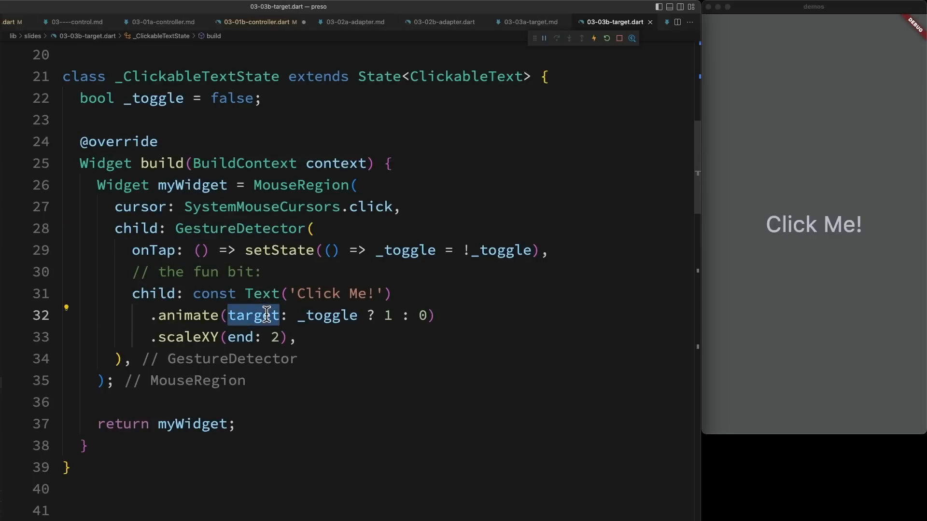
pyautogui.moveTo(437, 319)
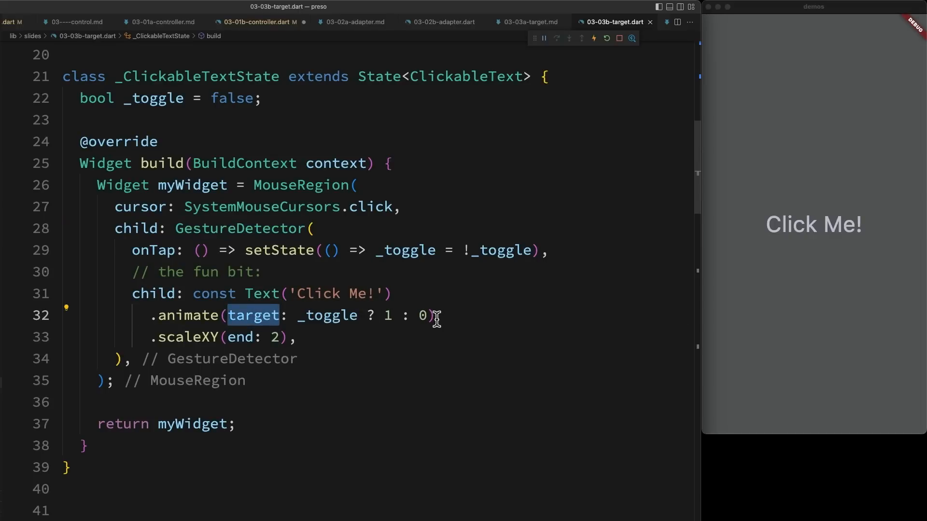
pyautogui.moveTo(423, 315)
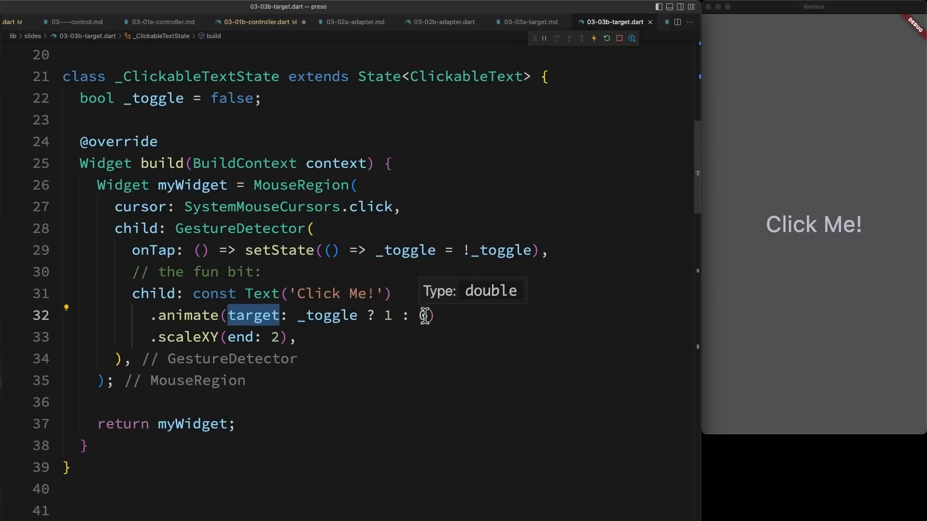
pyautogui.moveTo(798, 261)
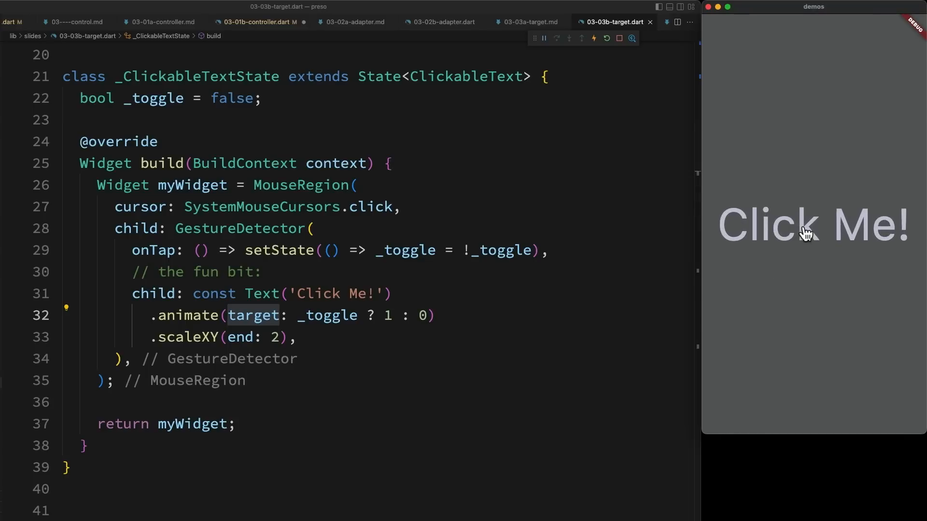
pyautogui.click(813, 225)
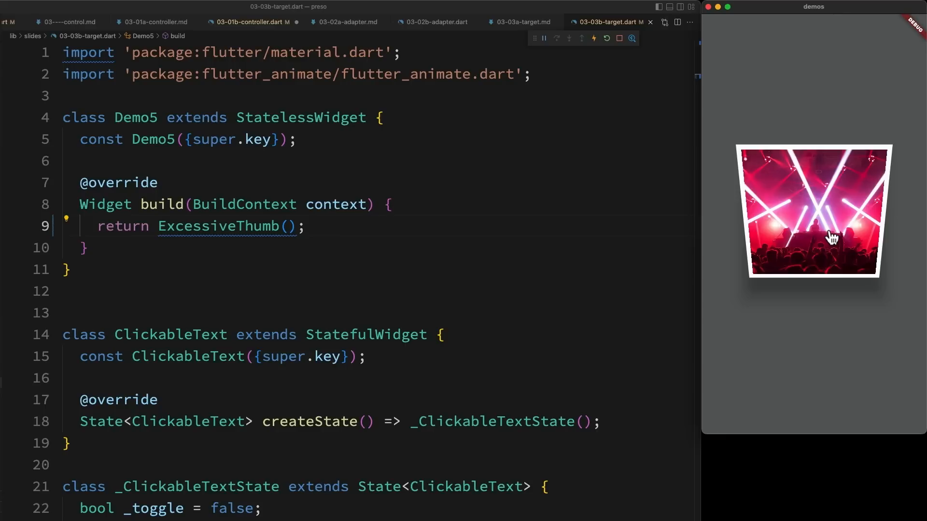
# Step: Scroll through _ExcessiveThumbState's chained hover effects, then advance to the FadeEffect source slide
pyautogui.click(622, 309)
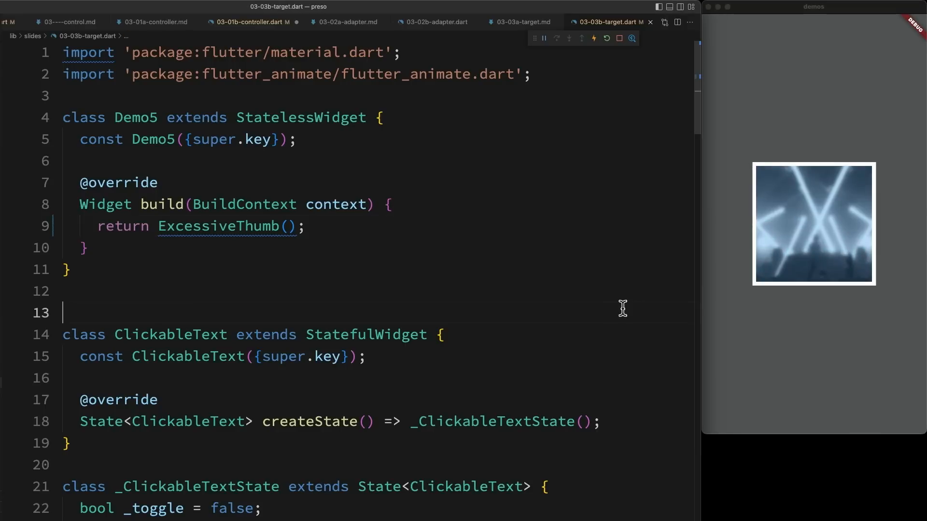
pyautogui.scroll(-3)
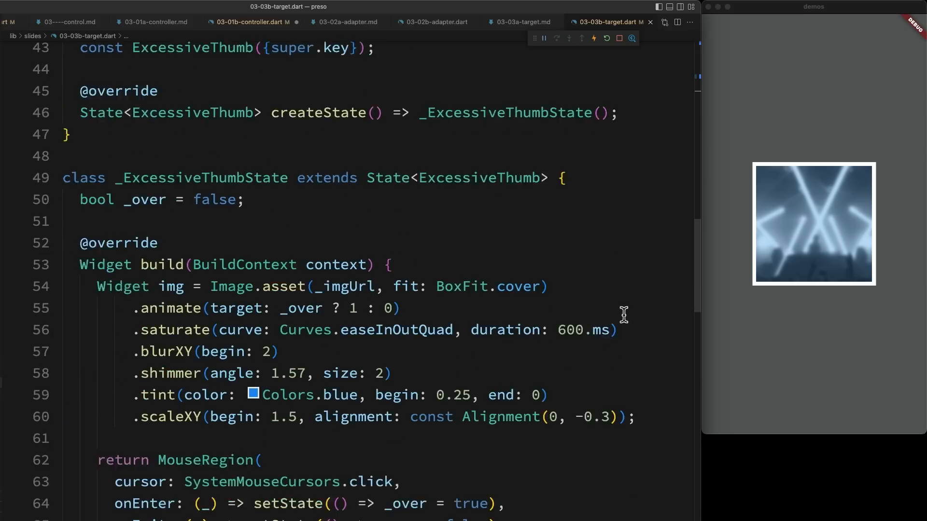
pyautogui.scroll(-3)
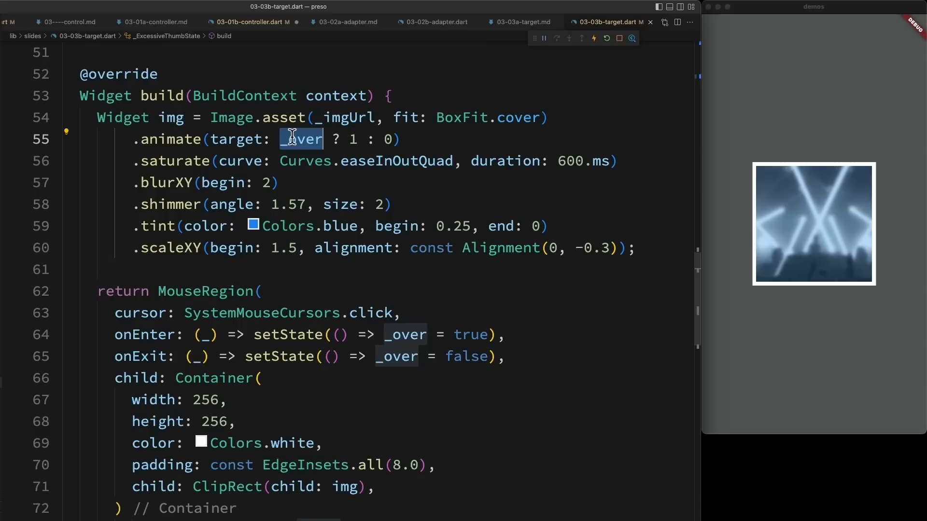
pyautogui.moveTo(455, 141)
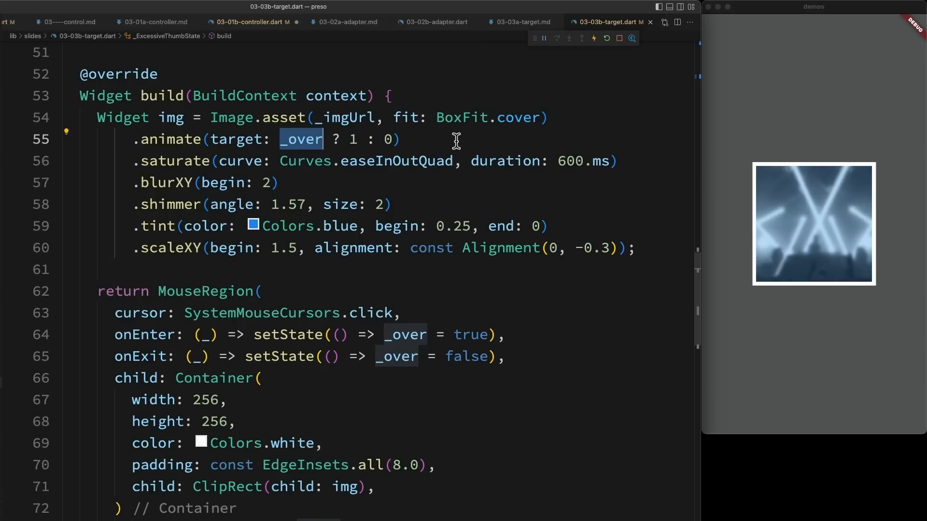
pyautogui.moveTo(244, 128)
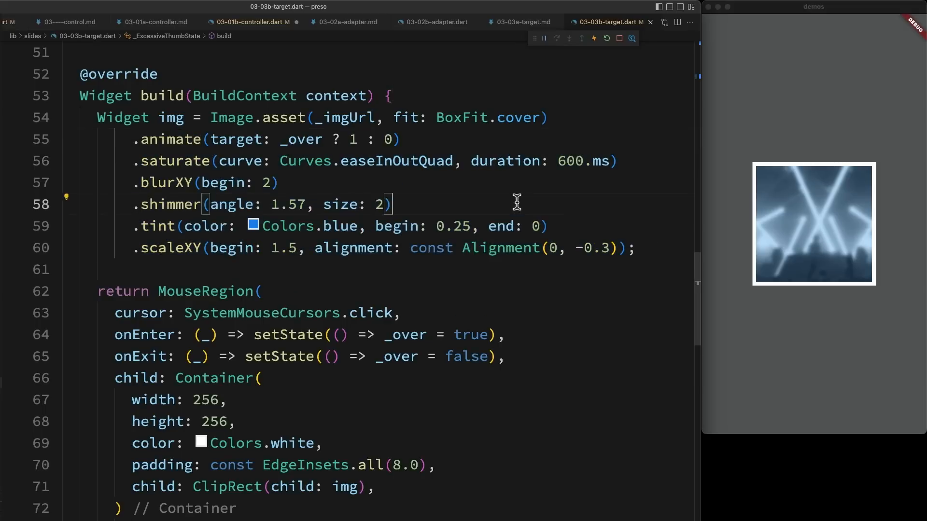
pyautogui.scroll(-3)
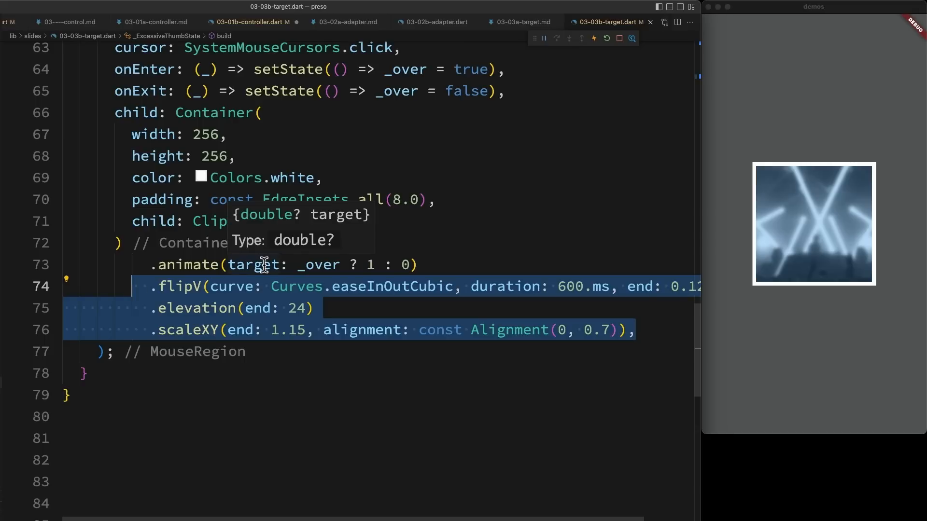
pyautogui.moveTo(283, 281)
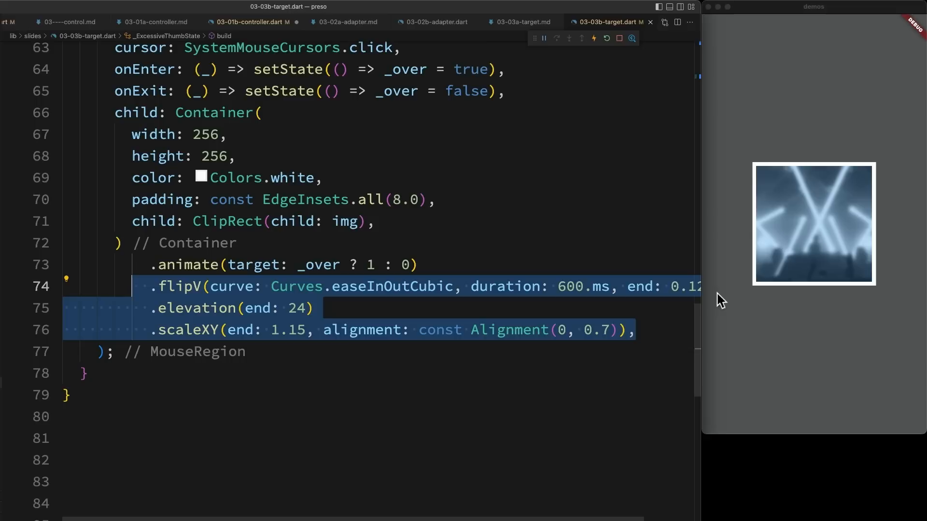
pyautogui.moveTo(815, 237)
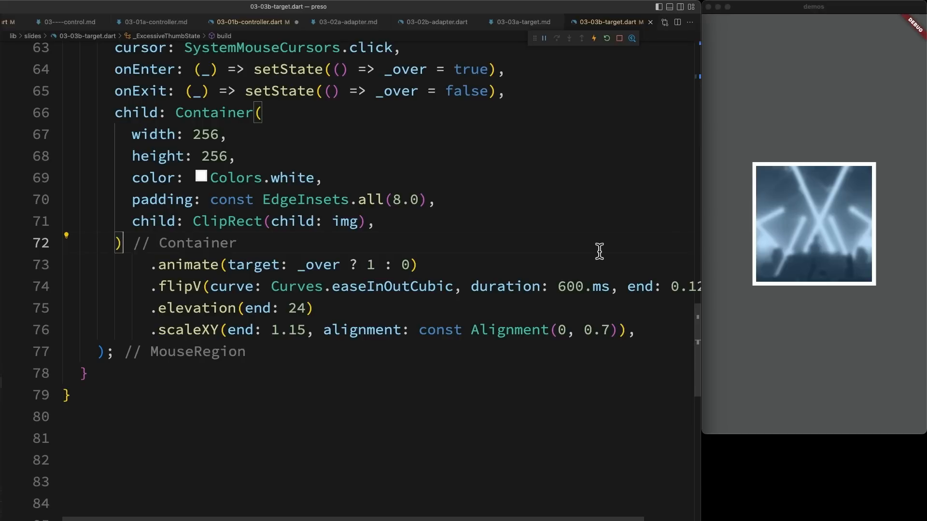
pyautogui.click(611, 22)
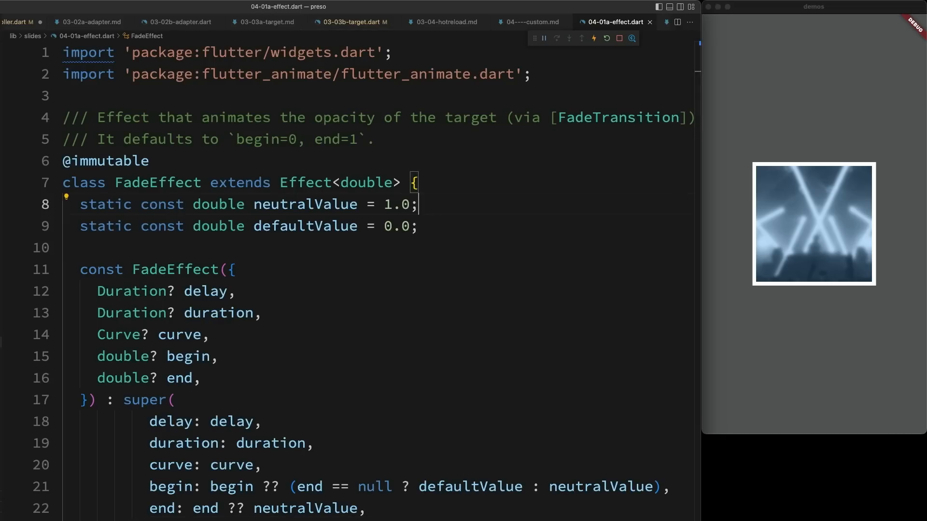
pyautogui.scroll(-3)
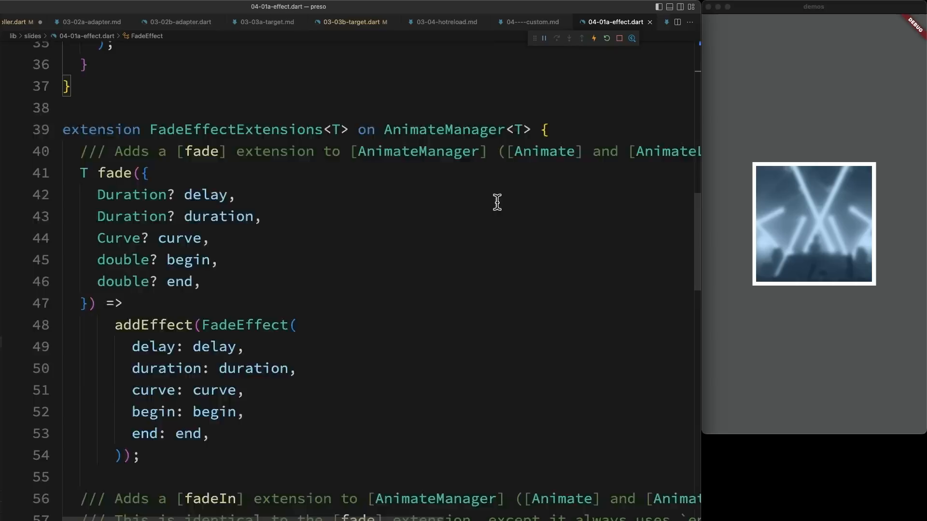
pyautogui.scroll(-3)
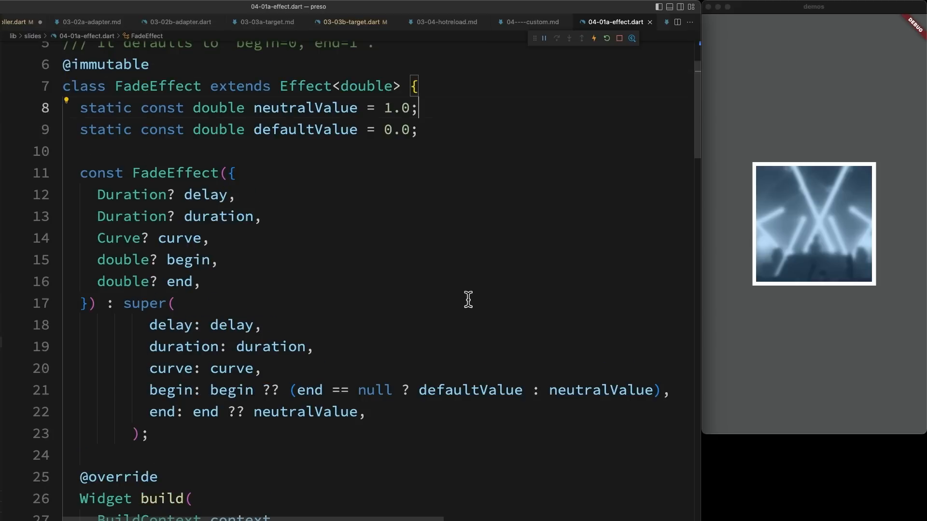
pyautogui.moveTo(389, 255)
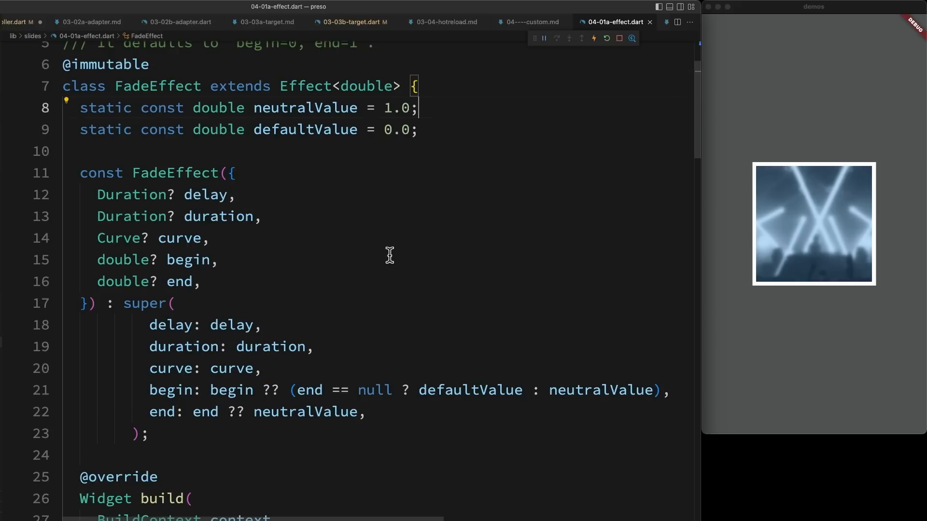
pyautogui.doubleClick(305, 86)
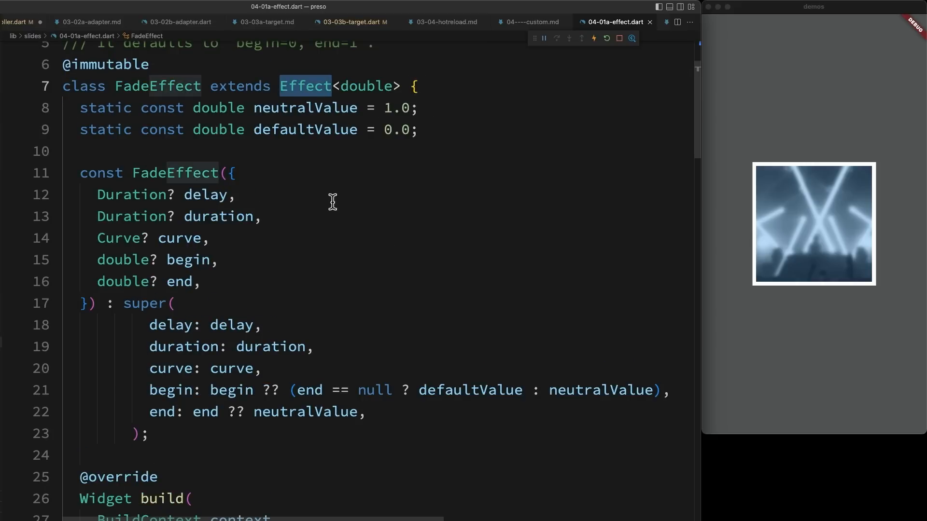
pyautogui.scroll(-3)
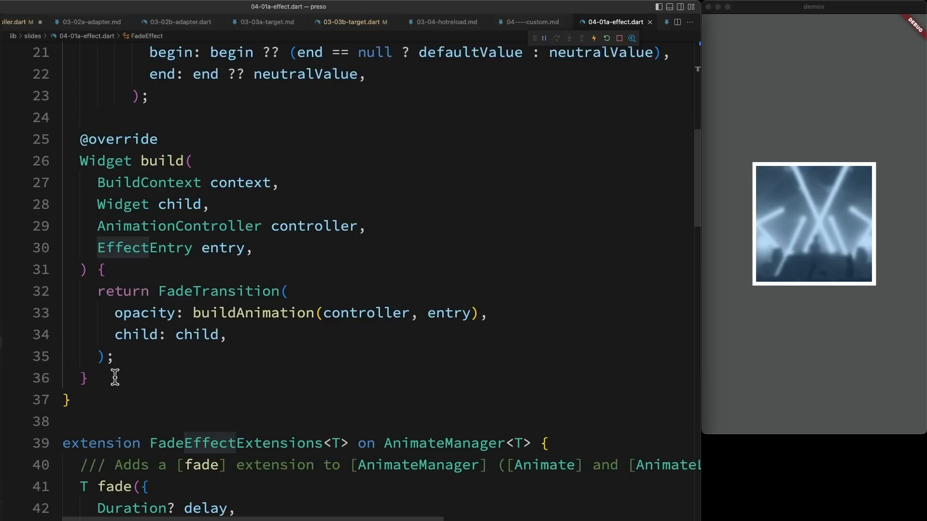
pyautogui.click(615, 22)
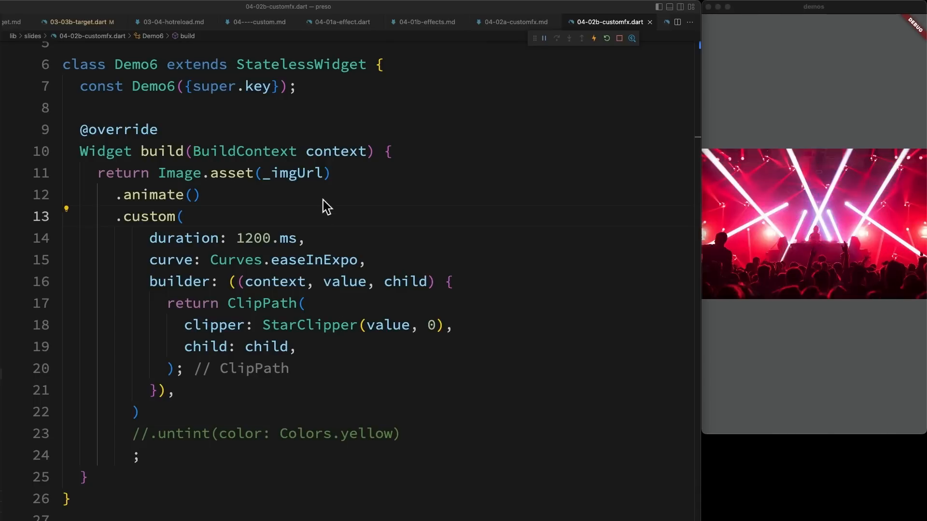
pyautogui.moveTo(155, 216)
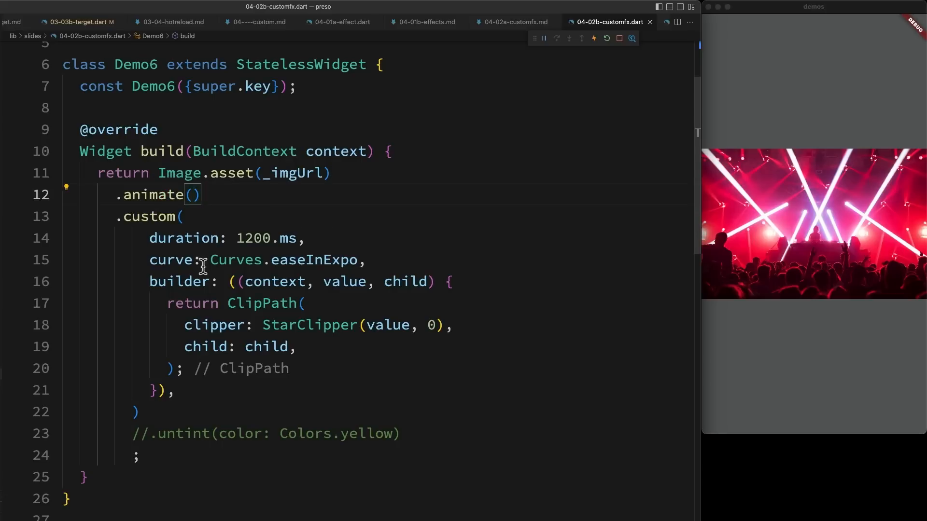
pyautogui.moveTo(239, 281)
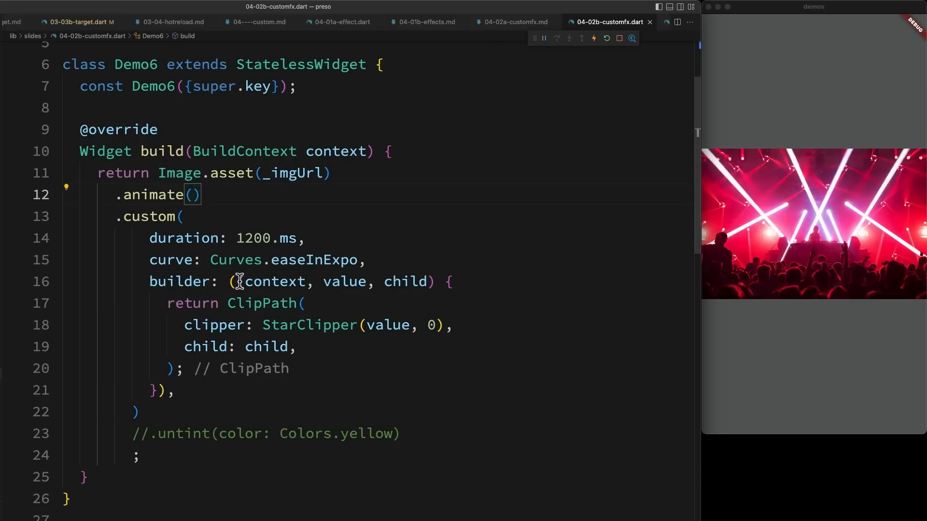
# Step: Highlight the custom builder's child parameter in Demo6's star-clip animation
pyautogui.doubleClick(405, 281)
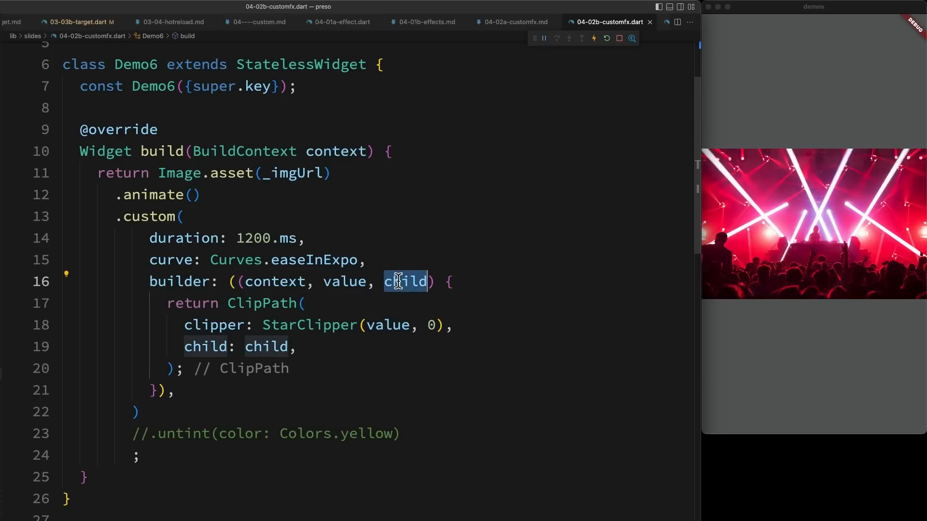
pyautogui.moveTo(223, 399)
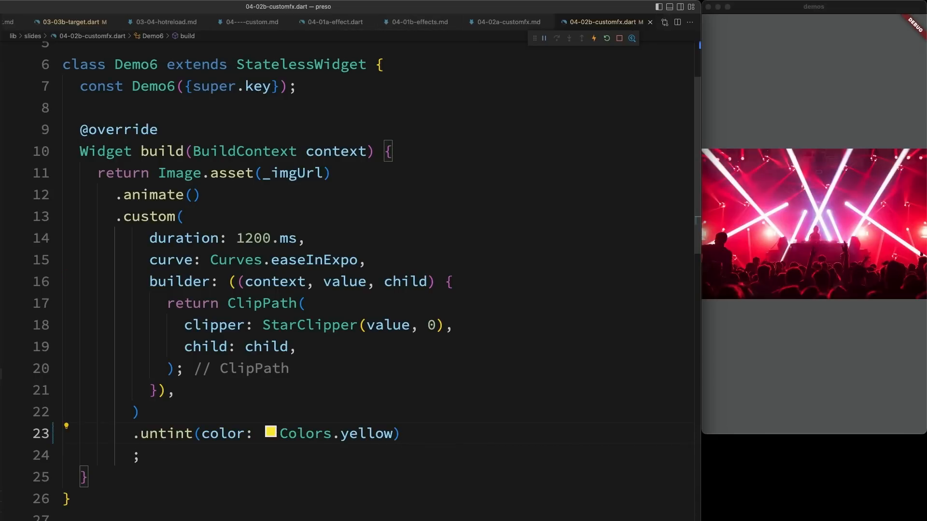
pyautogui.click(609, 22)
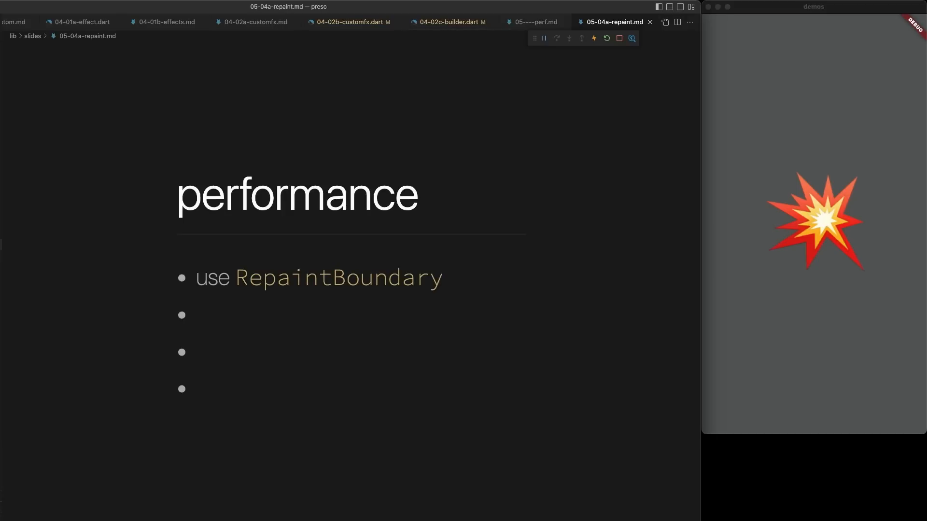
# Step: Advance through the RepaintBoundary code sample to the Colosseum repaint demo
pyautogui.click(616, 22)
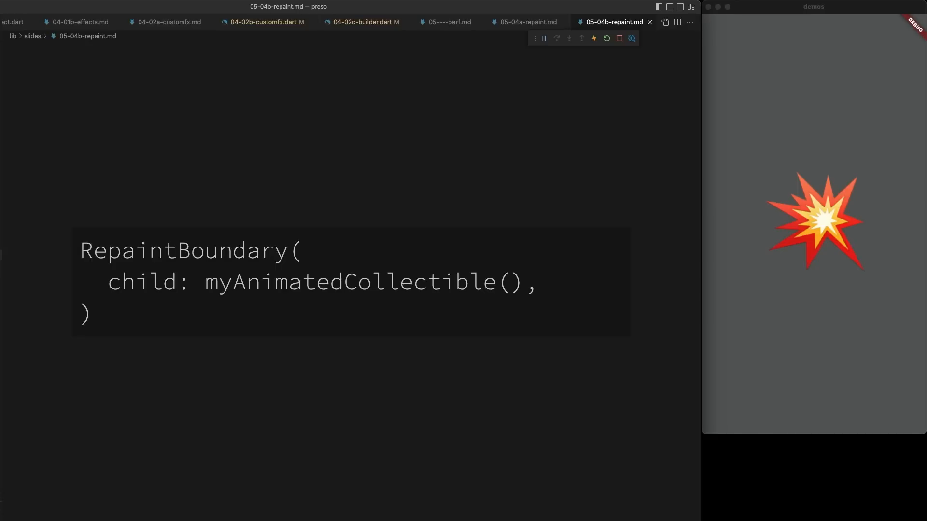
pyautogui.click(615, 22)
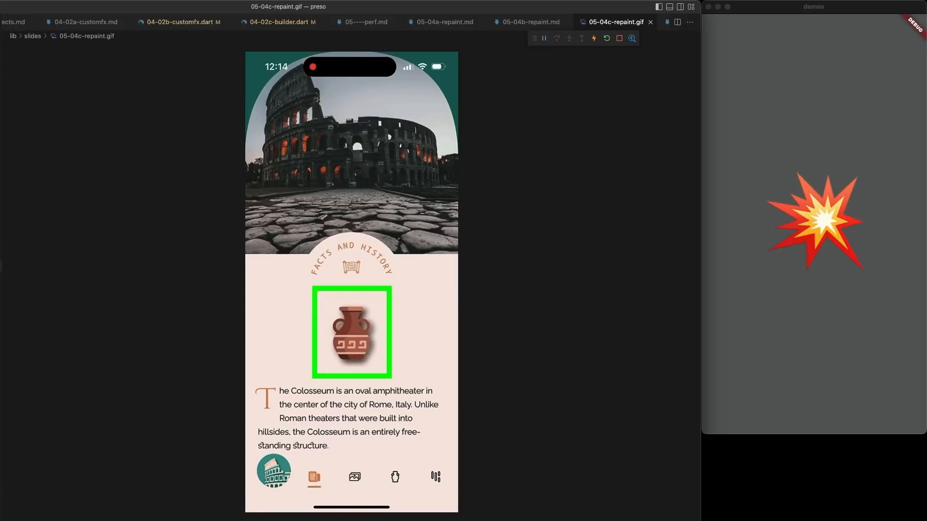
# Step: Advance through the idle-animation tip and Great Wall recording to the complexity slide
pyautogui.click(618, 22)
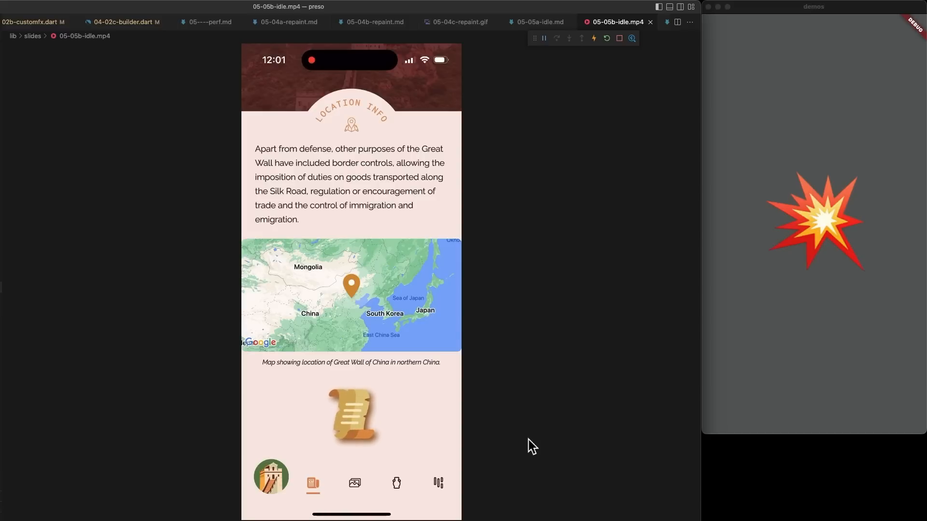
pyautogui.click(609, 22)
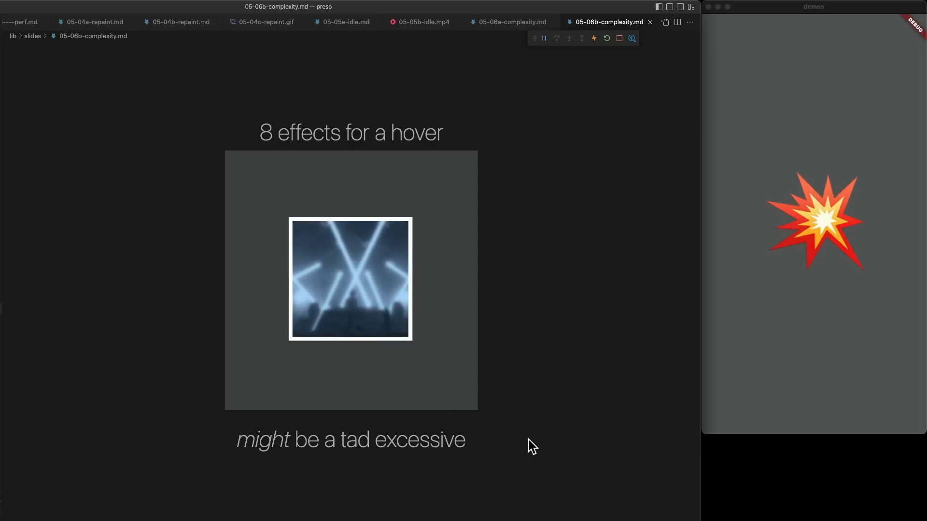
pyautogui.moveTo(378, 328)
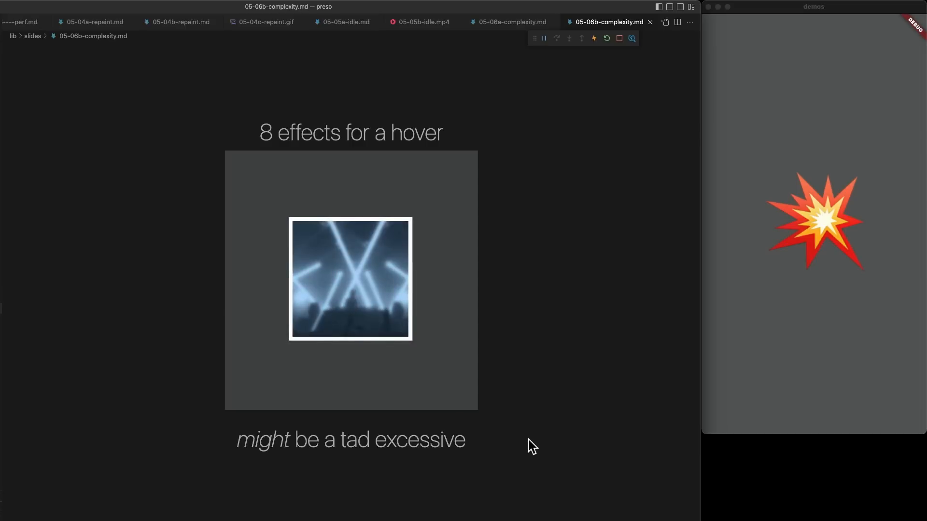
pyautogui.moveTo(378, 328)
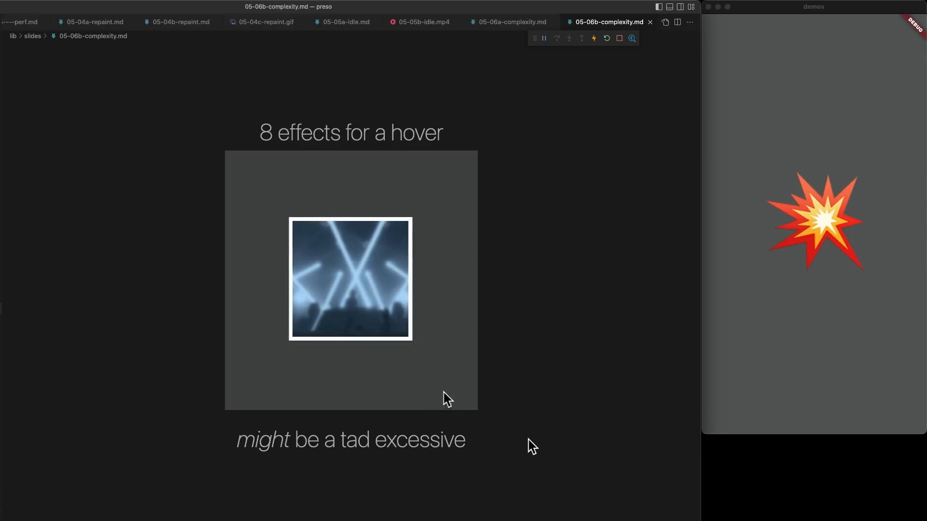
pyautogui.moveTo(379, 328)
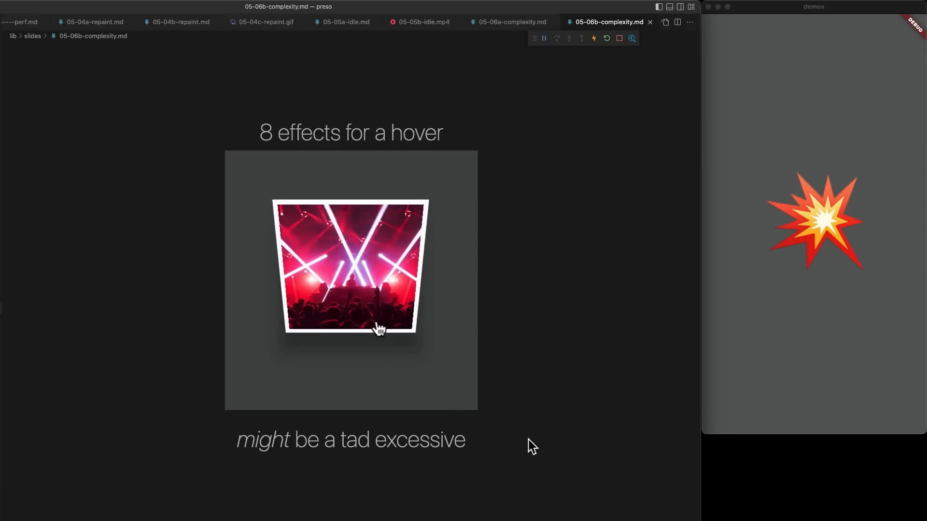